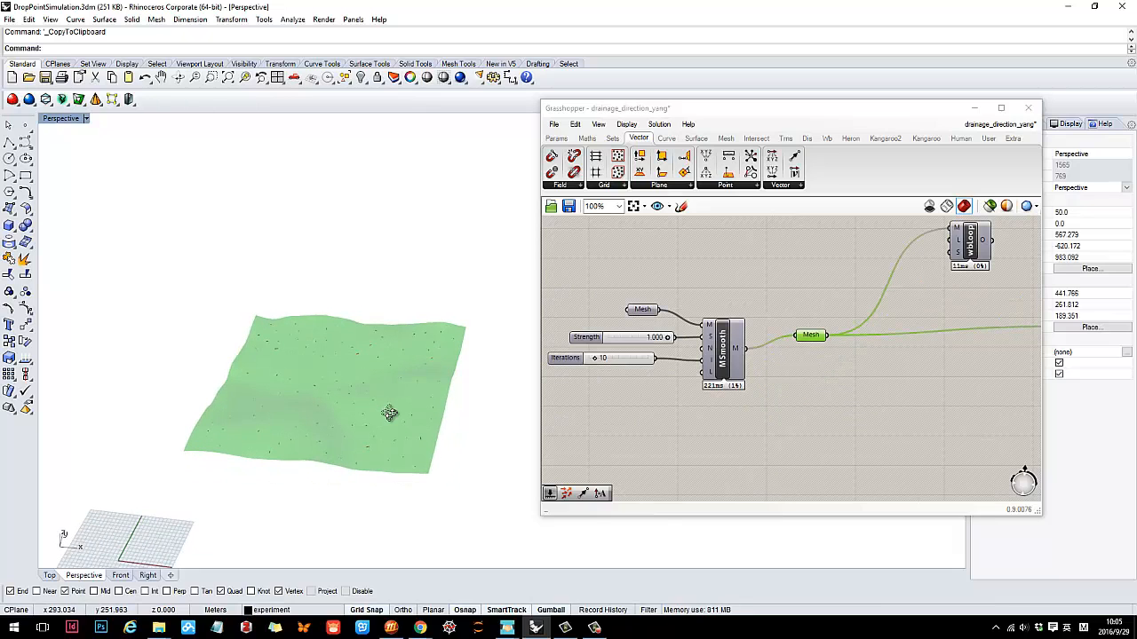
{"action": "mouse_move", "coordinate": [329, 371]}
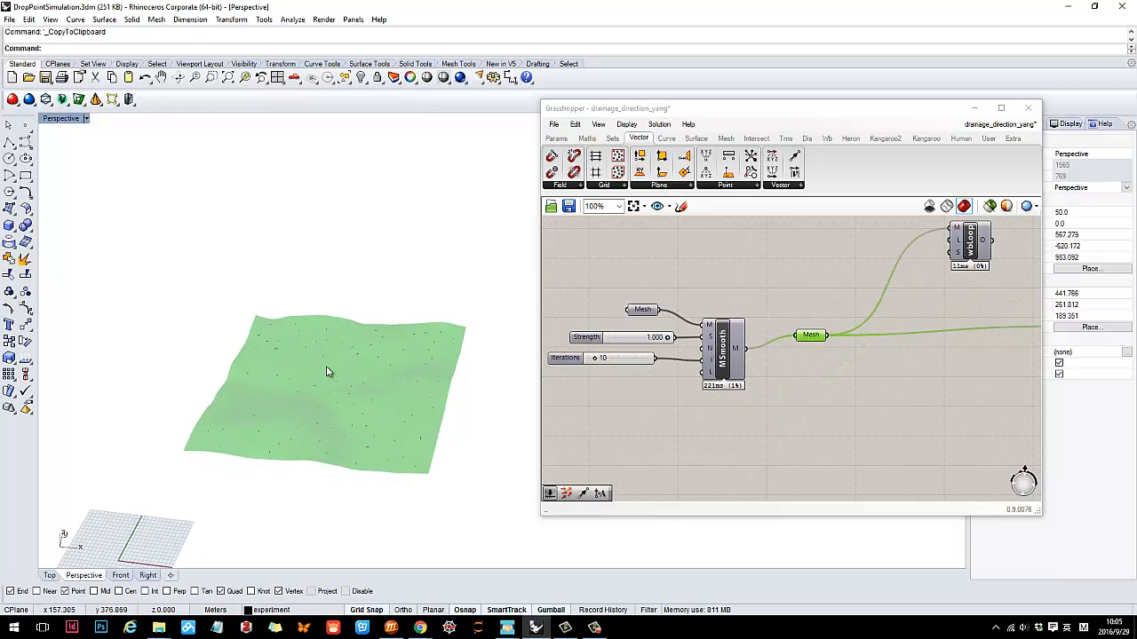
- Bring up the Kangaroo ribbon components and zoom to the PullToMesh and solver network
{"action": "scroll", "scroll_direction": "down", "scroll_amount": 3}
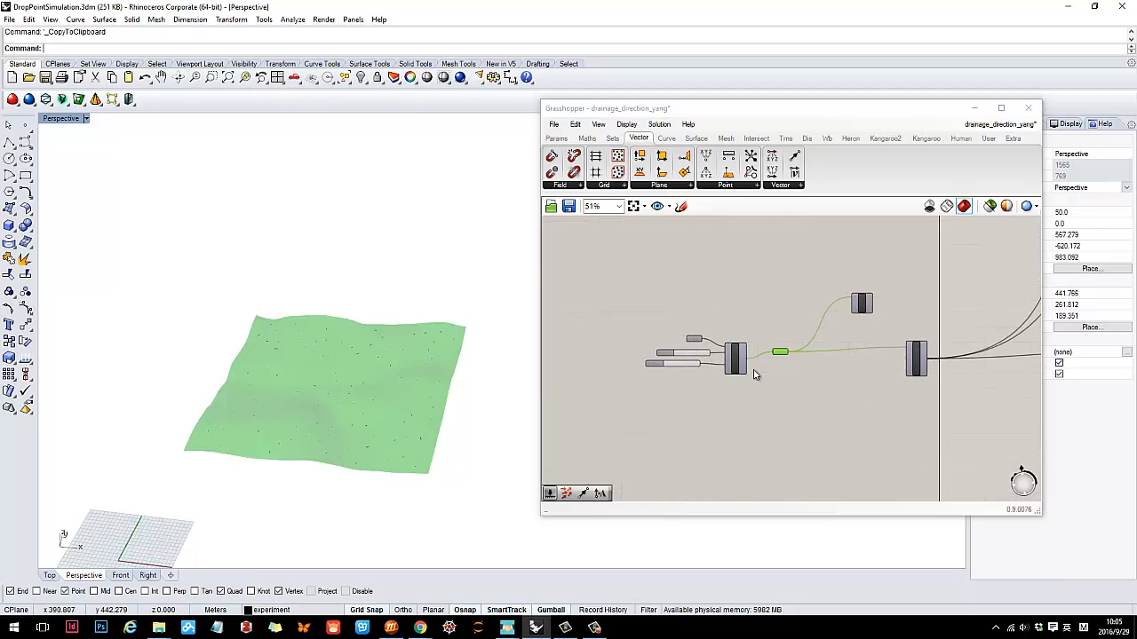
{"action": "scroll", "scroll_direction": "up", "scroll_amount": 3}
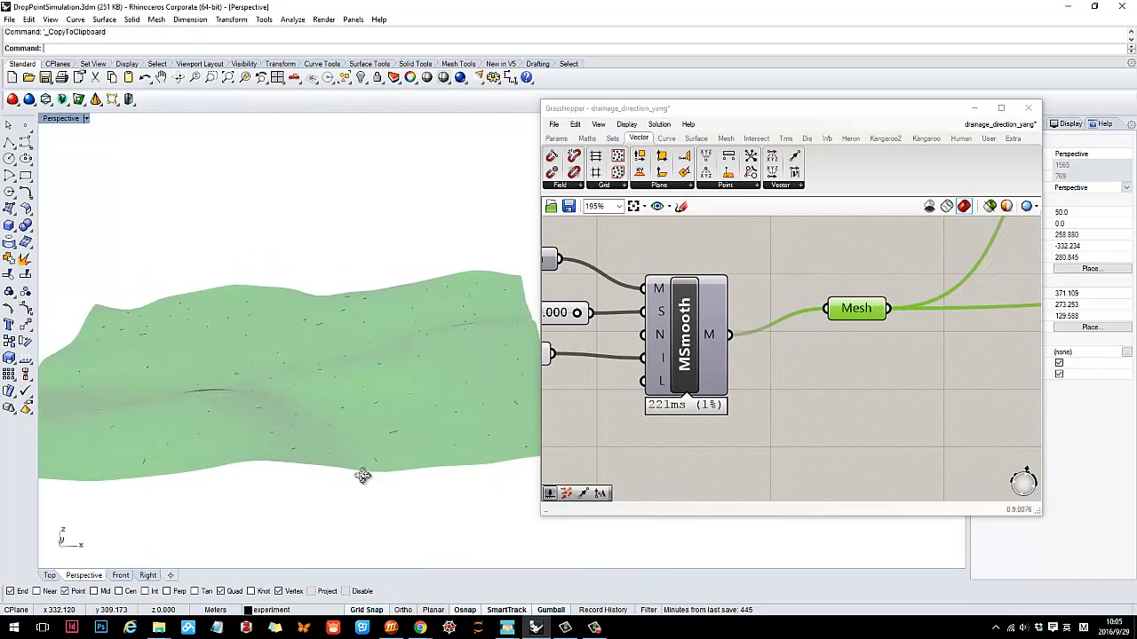
{"action": "scroll", "scroll_direction": "down", "scroll_amount": 3}
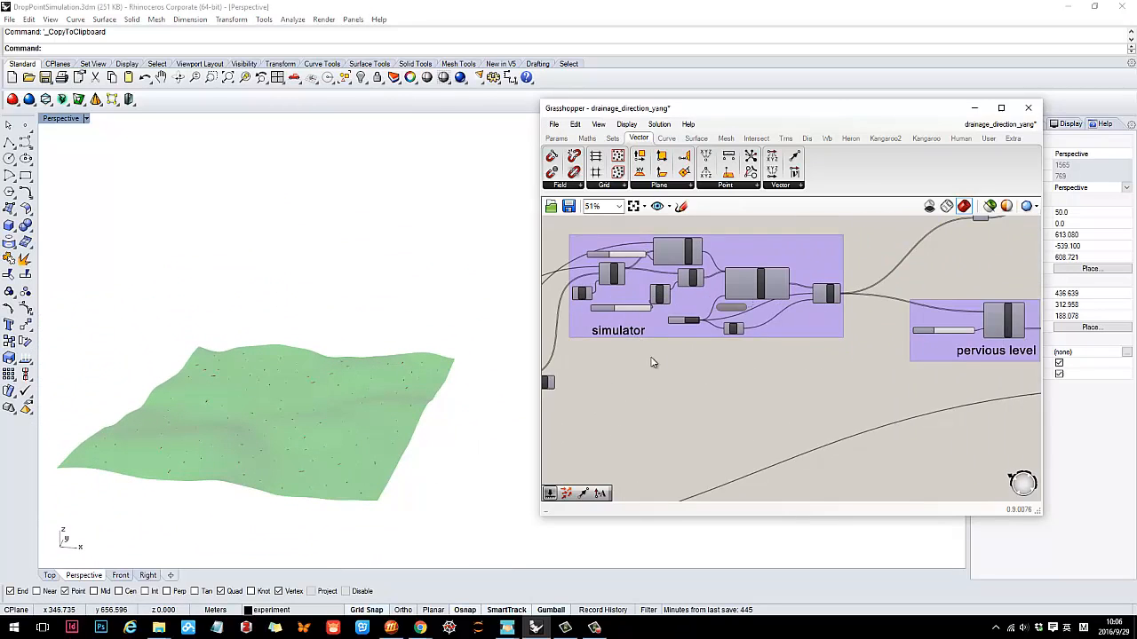
{"action": "scroll", "scroll_direction": "down", "scroll_amount": 3}
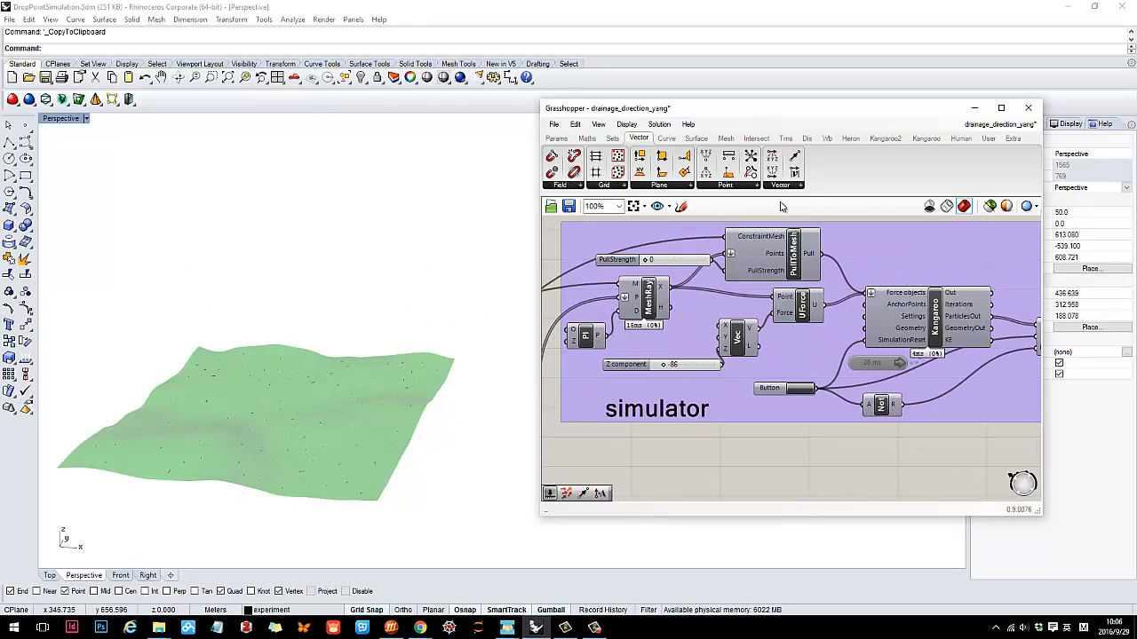
{"action": "left_click", "coordinate": [925, 138]}
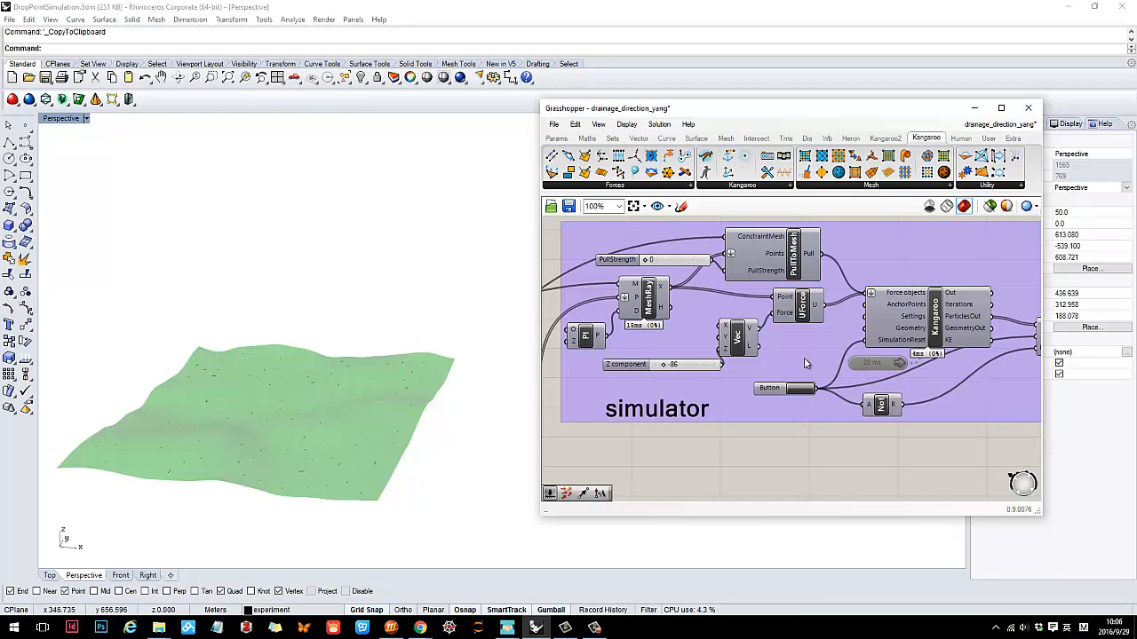
{"action": "mouse_move", "coordinate": [746, 372]}
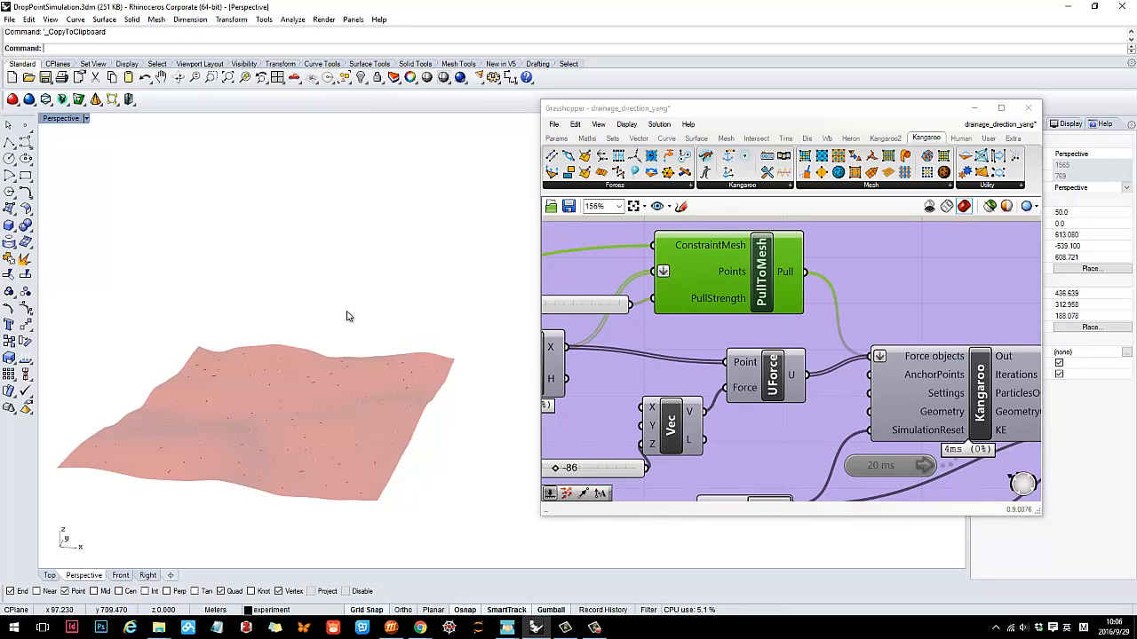
{"action": "mouse_move", "coordinate": [390, 383]}
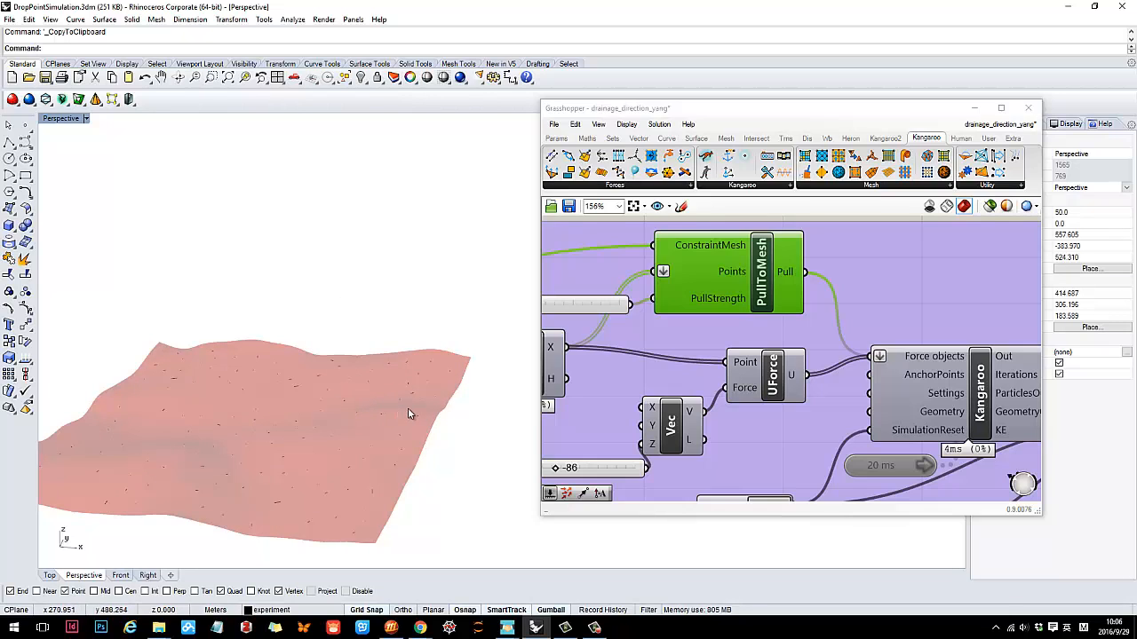
{"action": "mouse_move", "coordinate": [430, 352]}
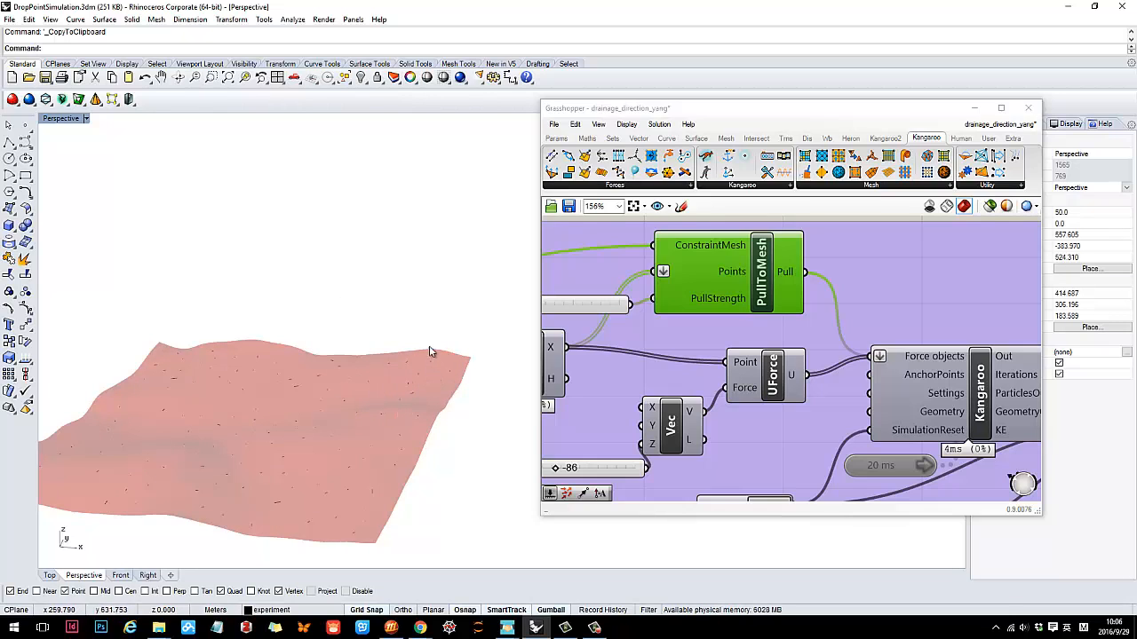
{"action": "mouse_move", "coordinate": [337, 417]}
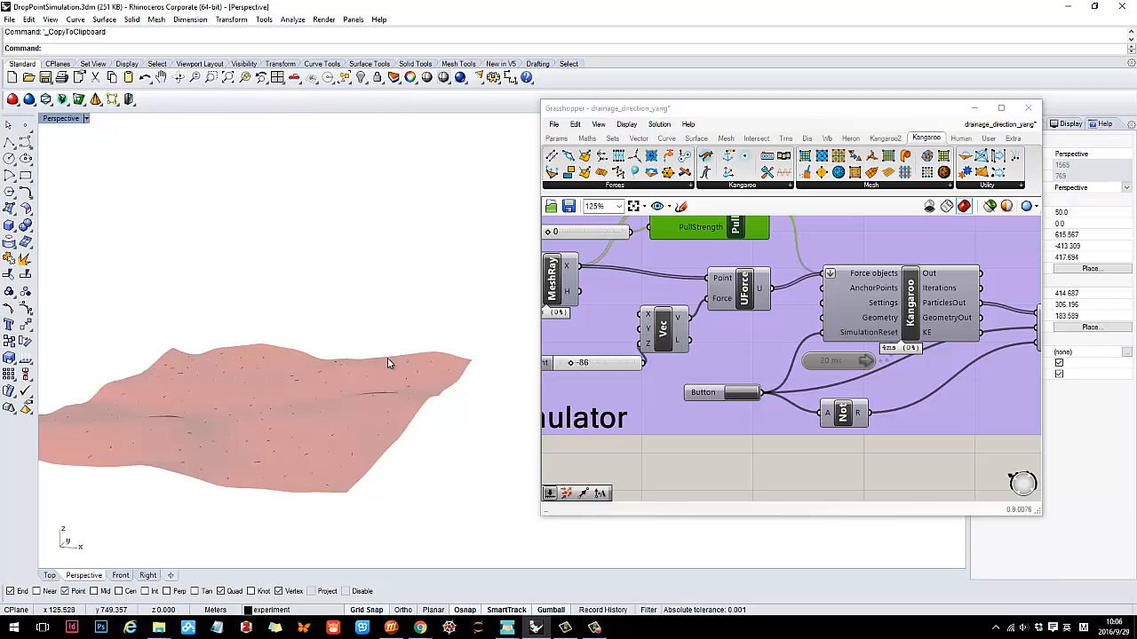
- Pan to the MeshRay component so the raindrop start points show across the terrain in plan
{"action": "scroll", "scroll_direction": "down", "scroll_amount": 3}
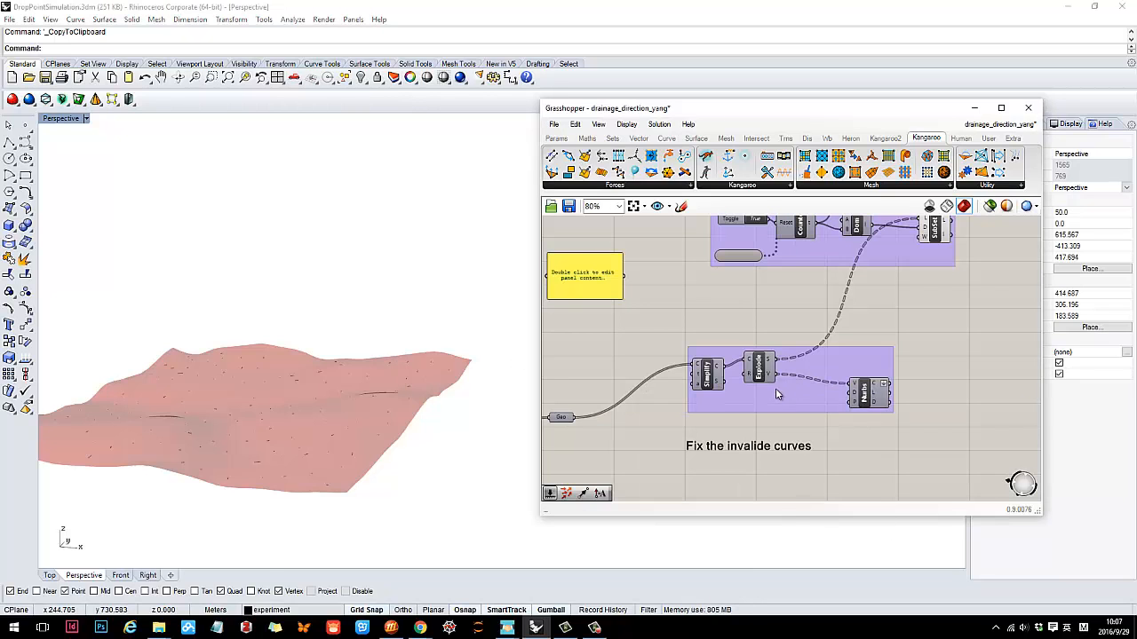
{"action": "scroll", "scroll_direction": "down", "scroll_amount": 3}
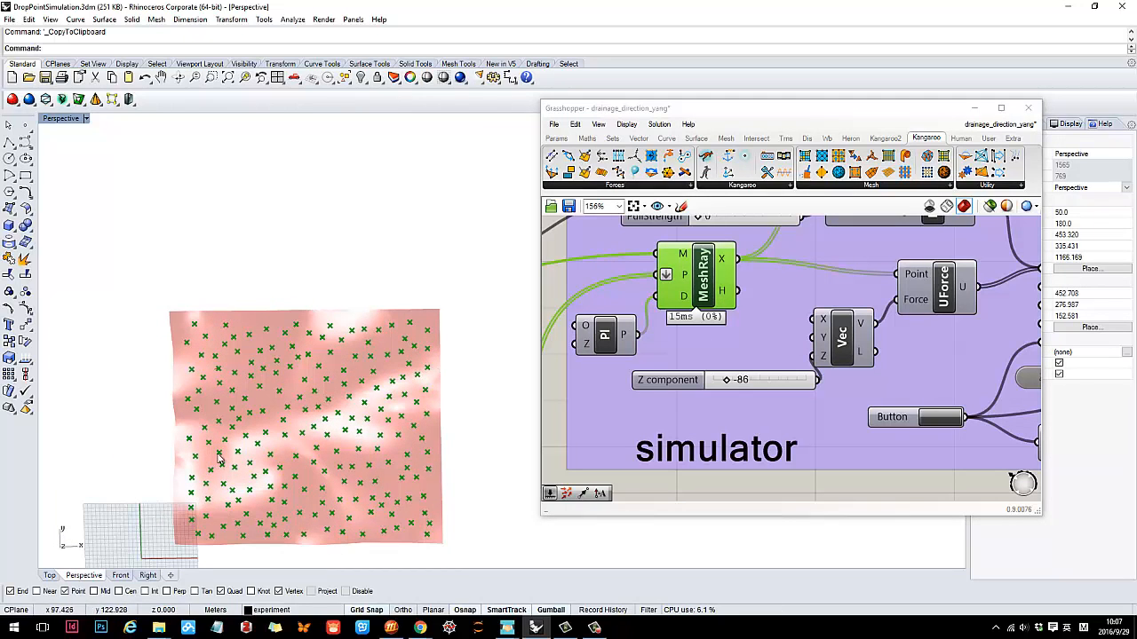
{"action": "mouse_move", "coordinate": [252, 382]}
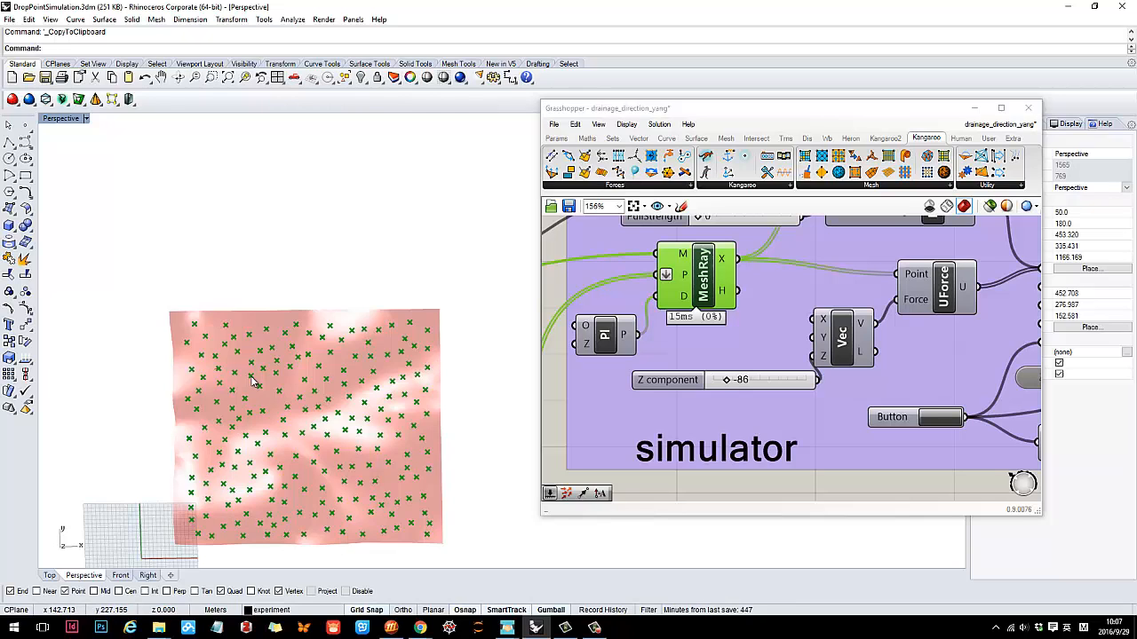
{"action": "mouse_move", "coordinate": [288, 423]}
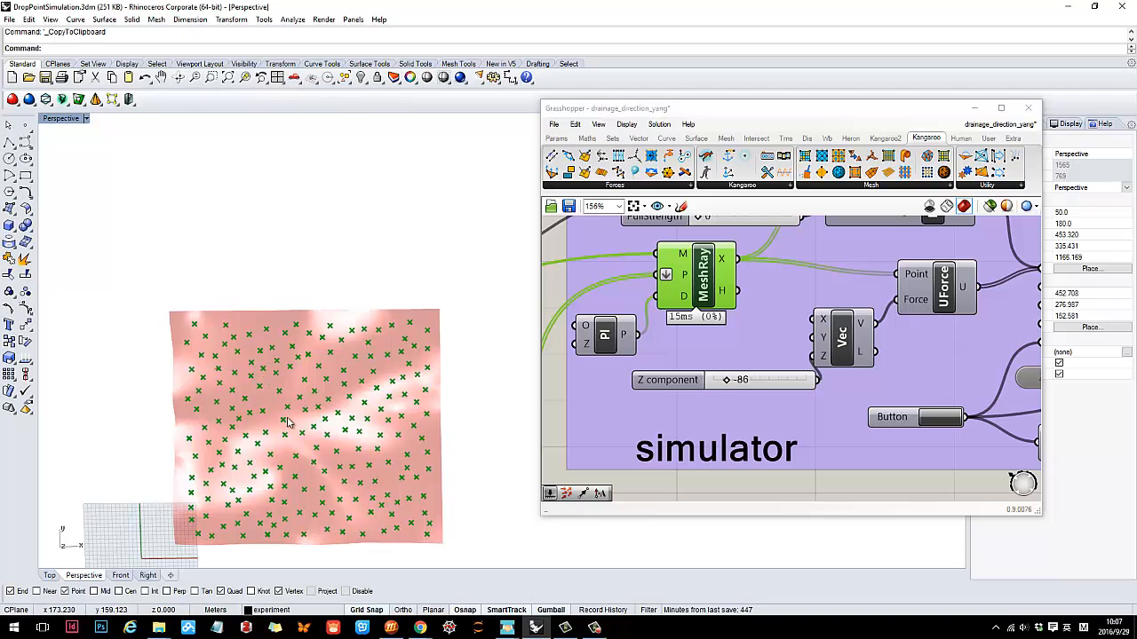
{"action": "mouse_move", "coordinate": [410, 446]}
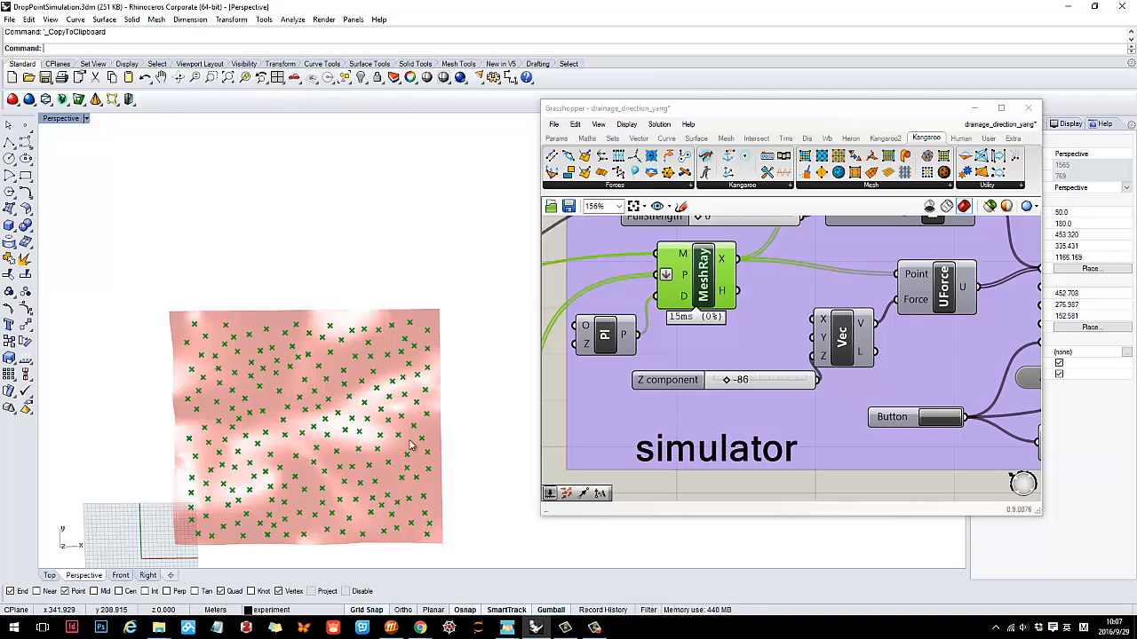
{"action": "mouse_move", "coordinate": [767, 292]}
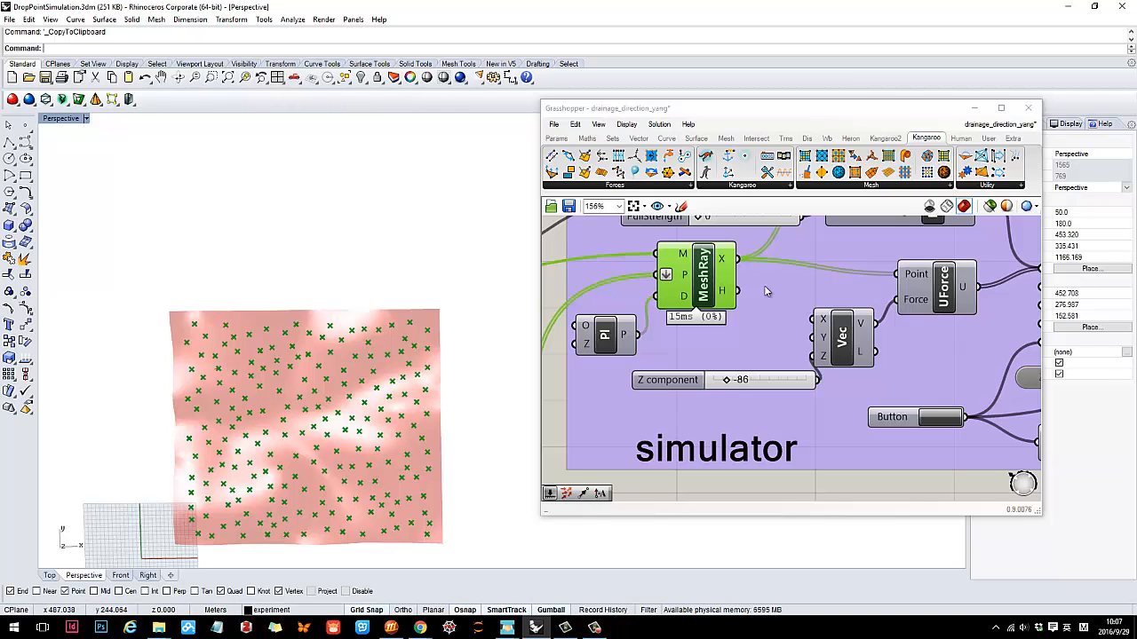
{"action": "right_click", "coordinate": [703, 275]}
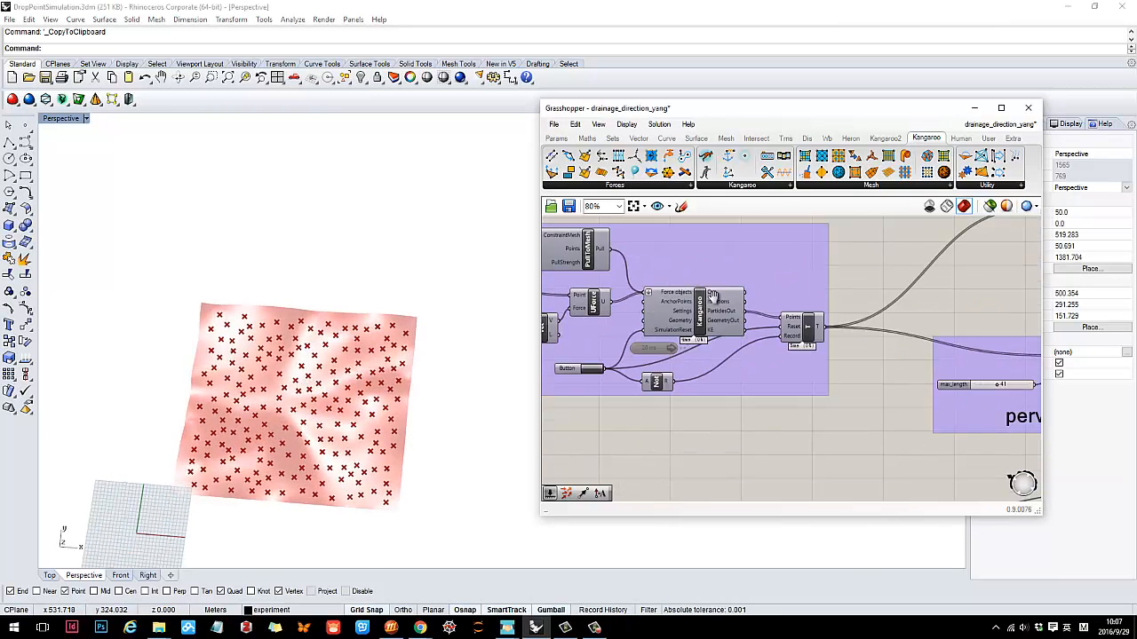
- Reset and rerun the Counter's Boolean Toggle so flow curves trace each drop downhill
{"action": "scroll", "scroll_direction": "down", "scroll_amount": 3}
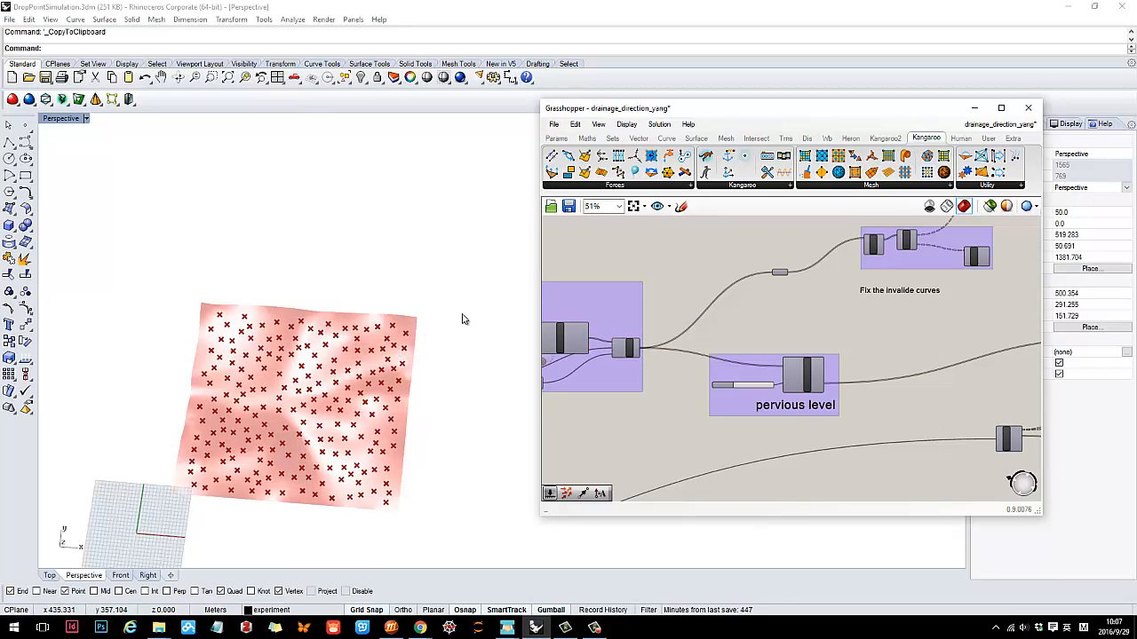
{"action": "mouse_move", "coordinate": [612, 345]}
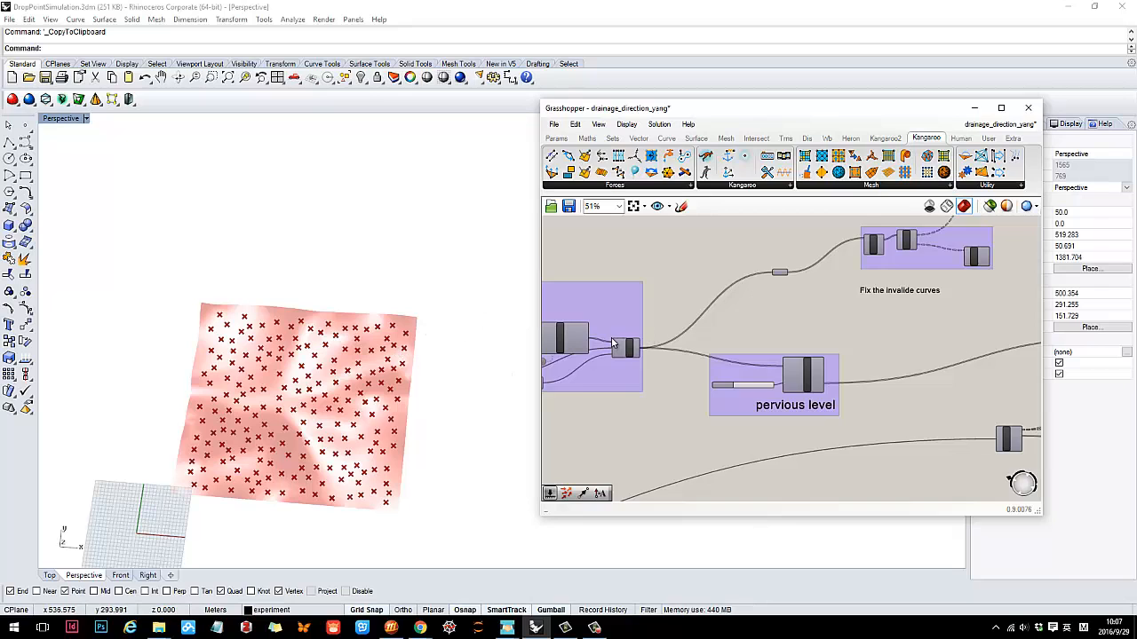
{"action": "scroll", "scroll_direction": "down", "scroll_amount": 3}
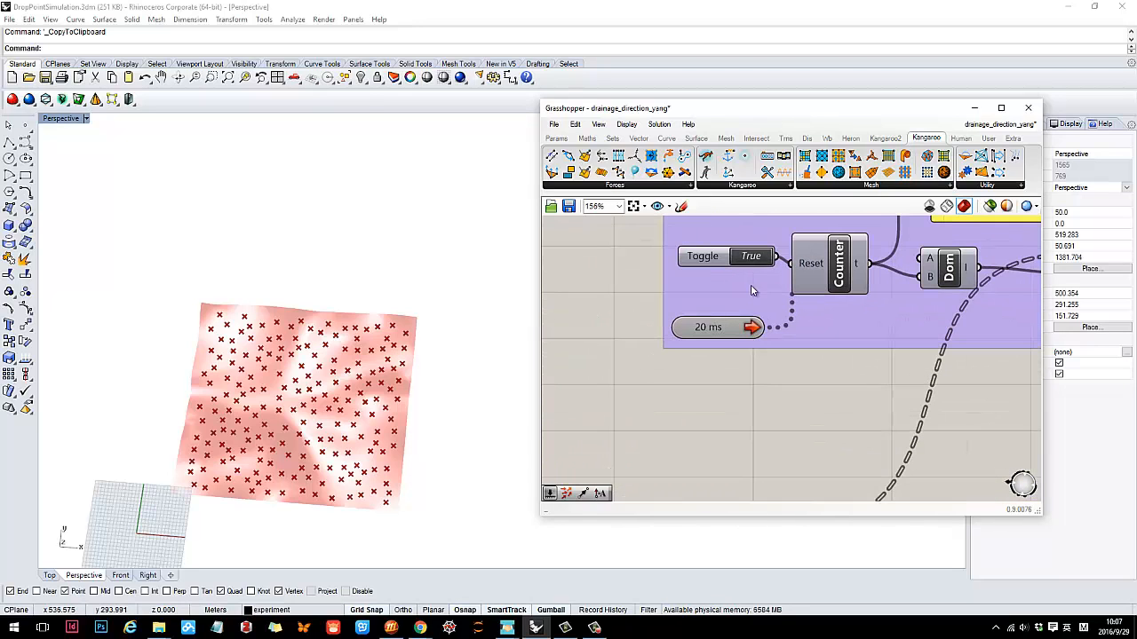
{"action": "left_click", "coordinate": [750, 256]}
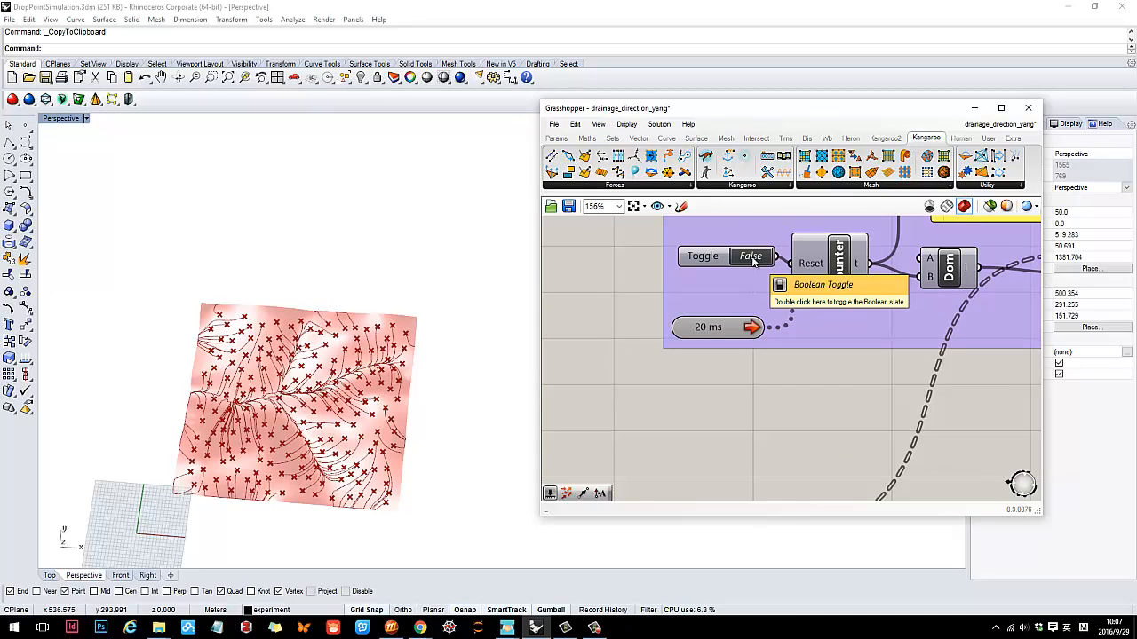
{"action": "double_click", "coordinate": [749, 256]}
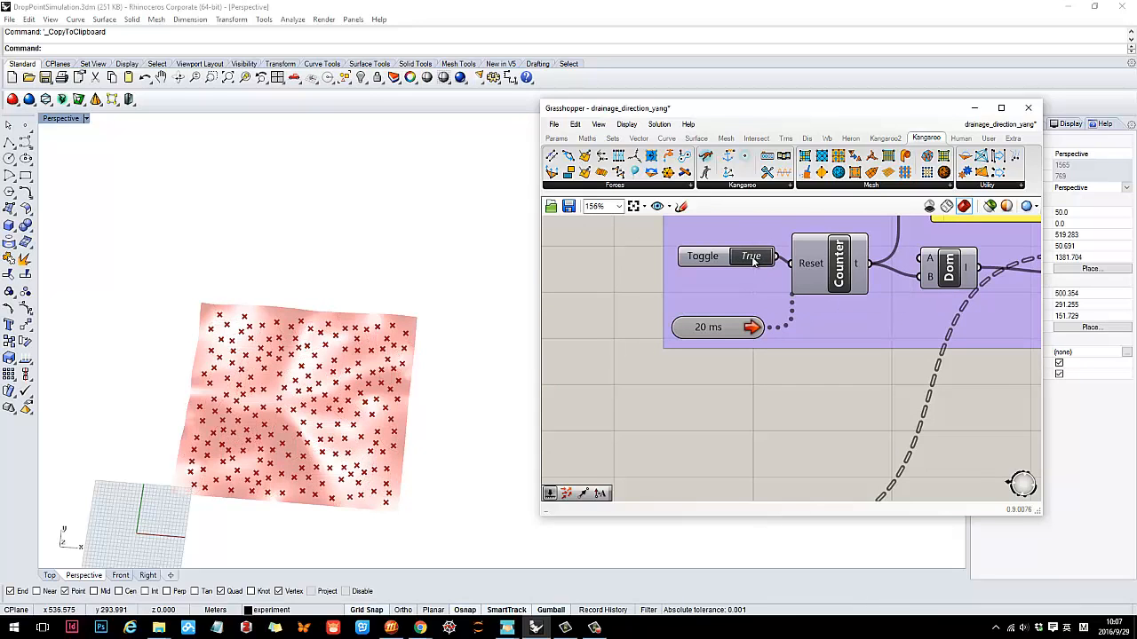
{"action": "double_click", "coordinate": [750, 255]}
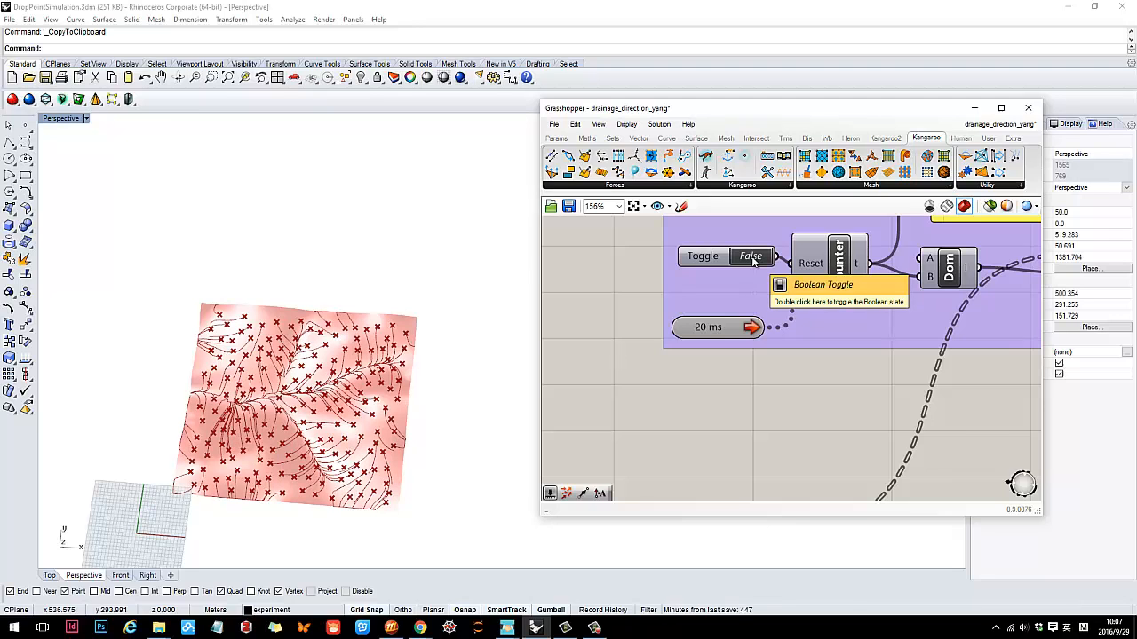
{"action": "mouse_move", "coordinate": [120, 410]}
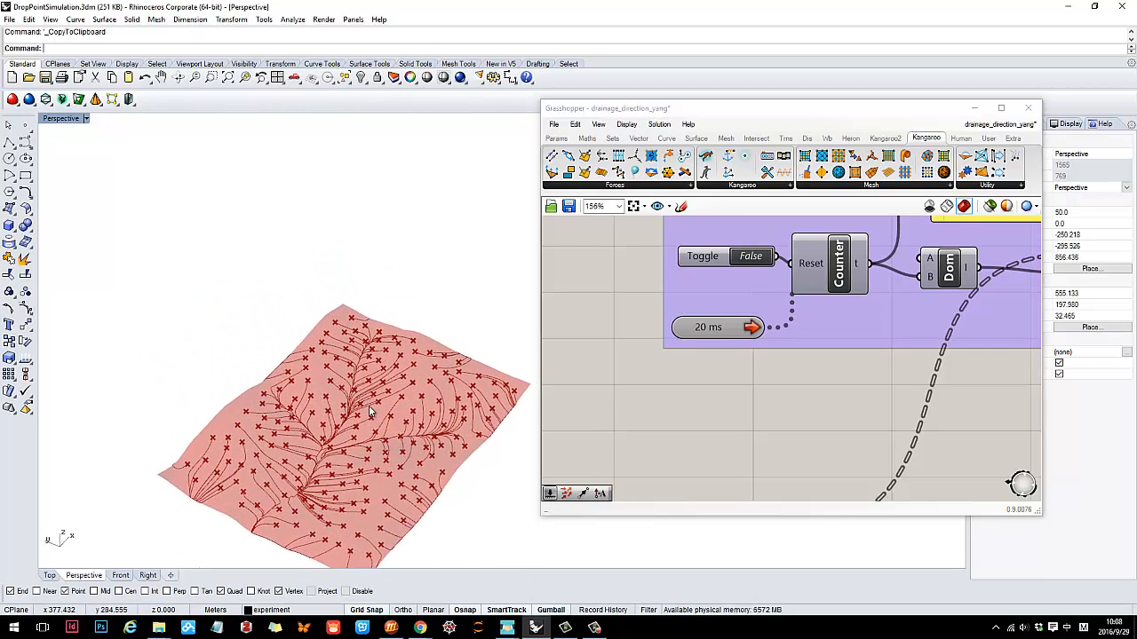
- Let the drainage definition draw the branching flow network and inspect it from another angle
{"action": "scroll", "scroll_direction": "down", "scroll_amount": 3}
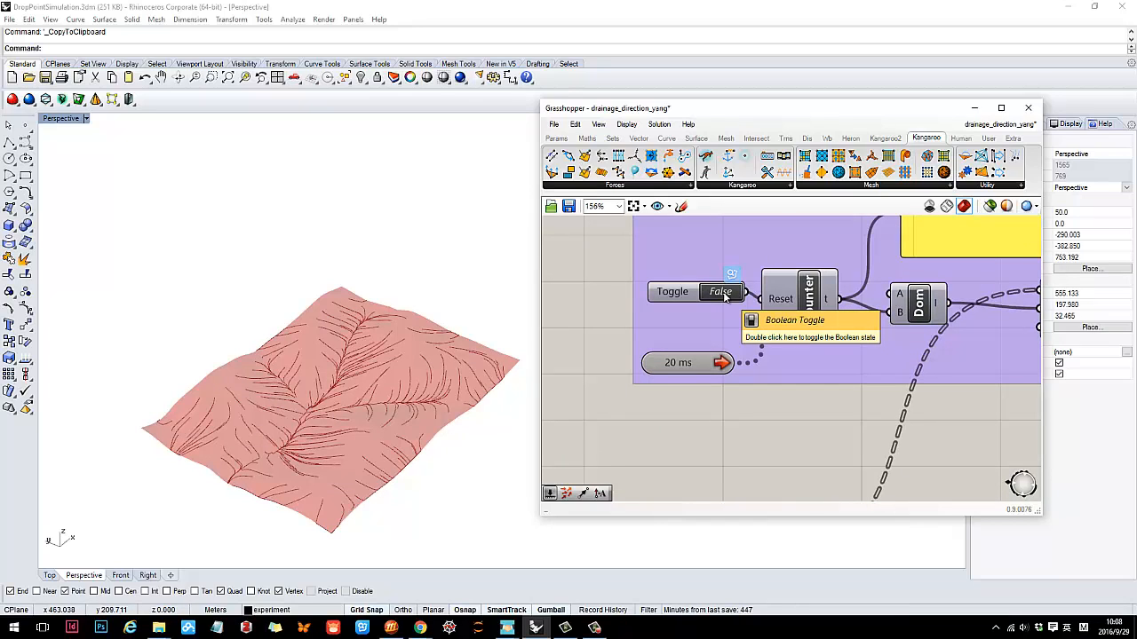
{"action": "right_click", "coordinate": [678, 362]}
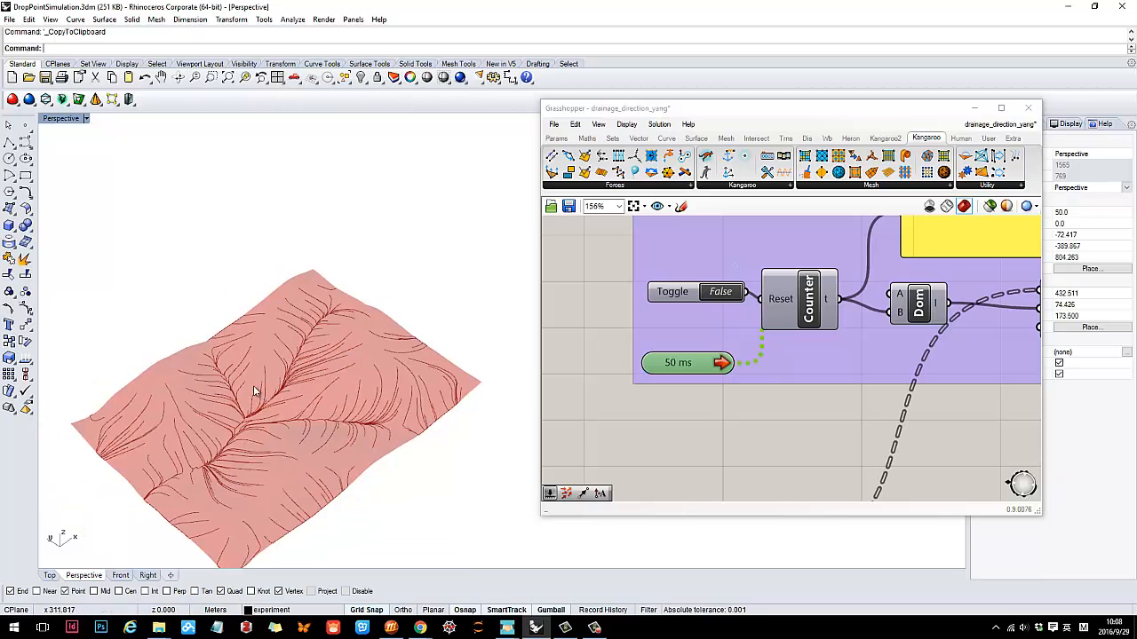
{"action": "scroll", "scroll_direction": "down", "scroll_amount": 3}
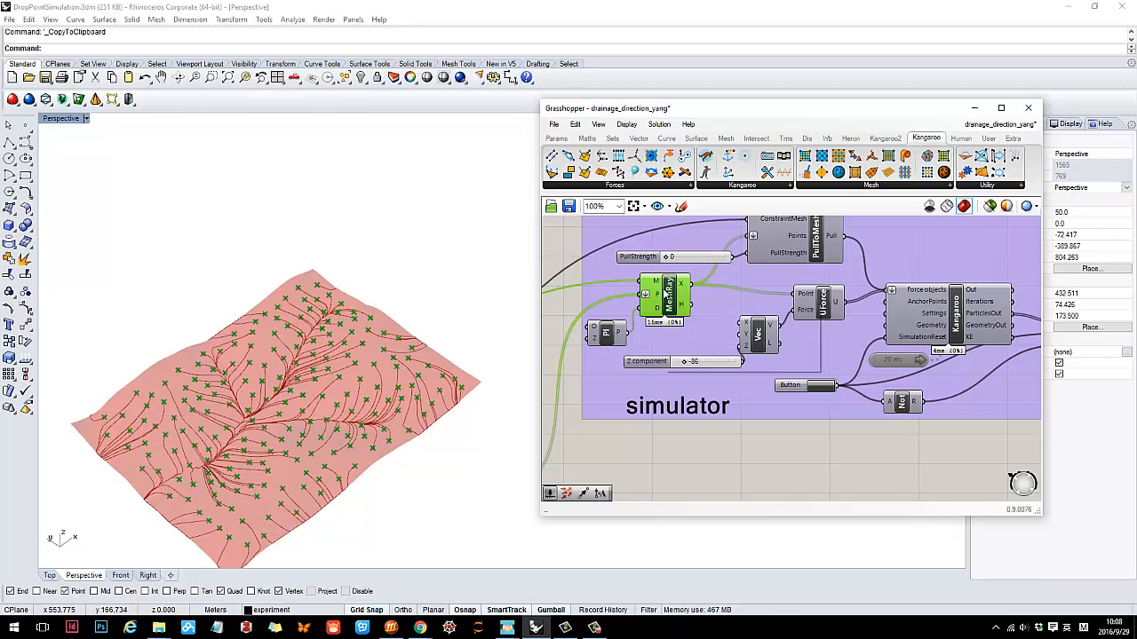
{"action": "scroll", "scroll_direction": "down", "scroll_amount": 3}
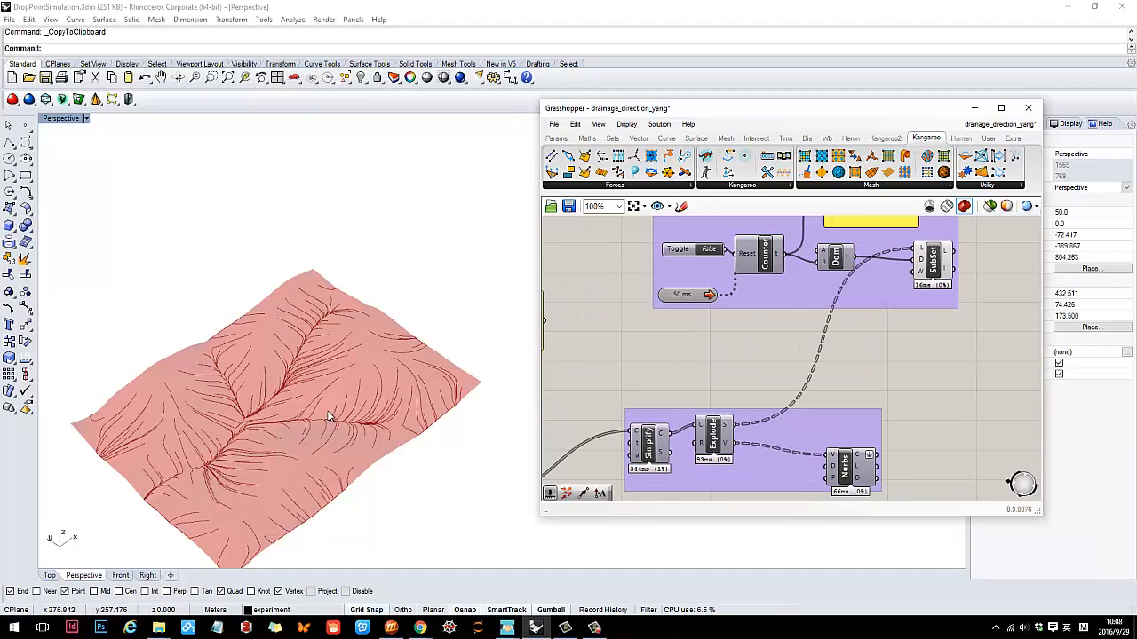
{"action": "left_click_drag", "start_coordinate": [329, 418], "coordinate": [181, 352]}
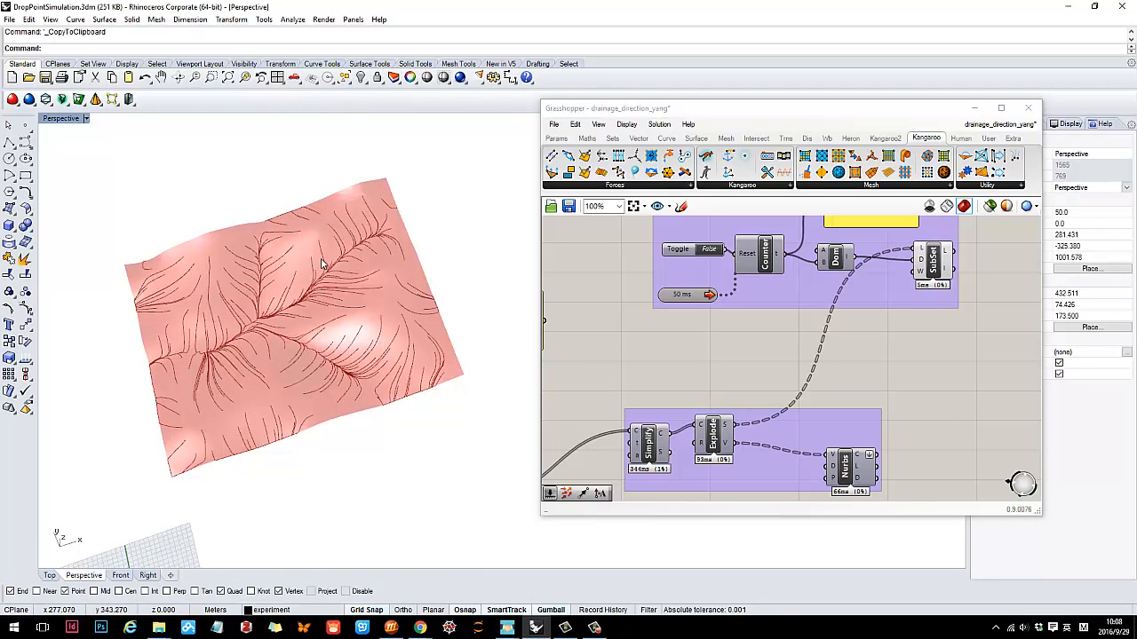
{"action": "scroll", "scroll_direction": "down", "scroll_amount": 3}
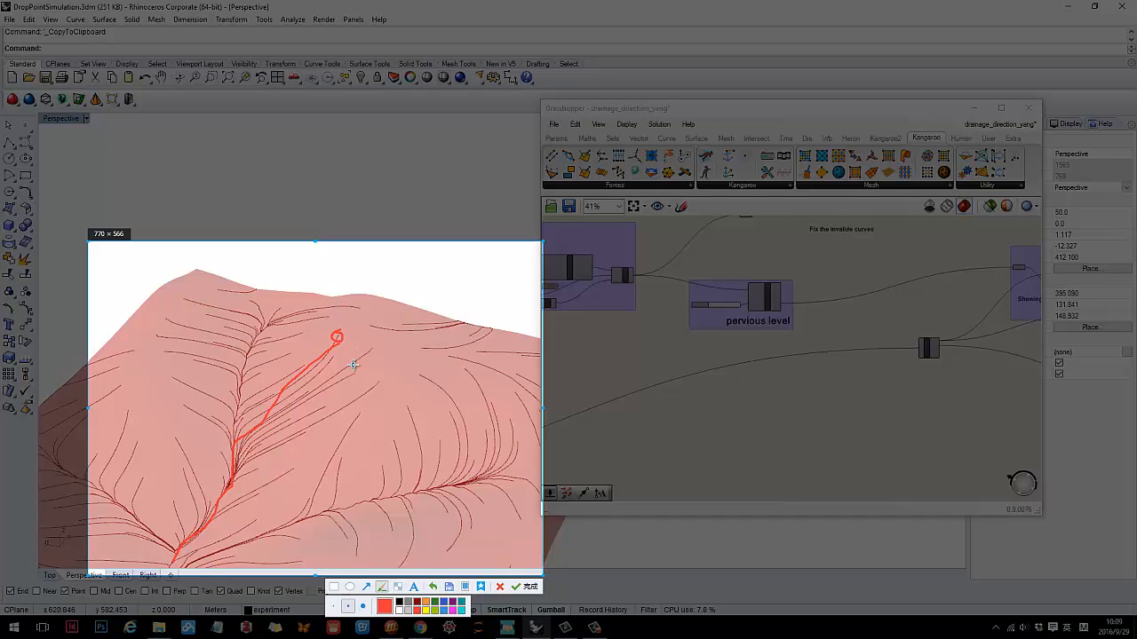
{"action": "mouse_move", "coordinate": [370, 348]}
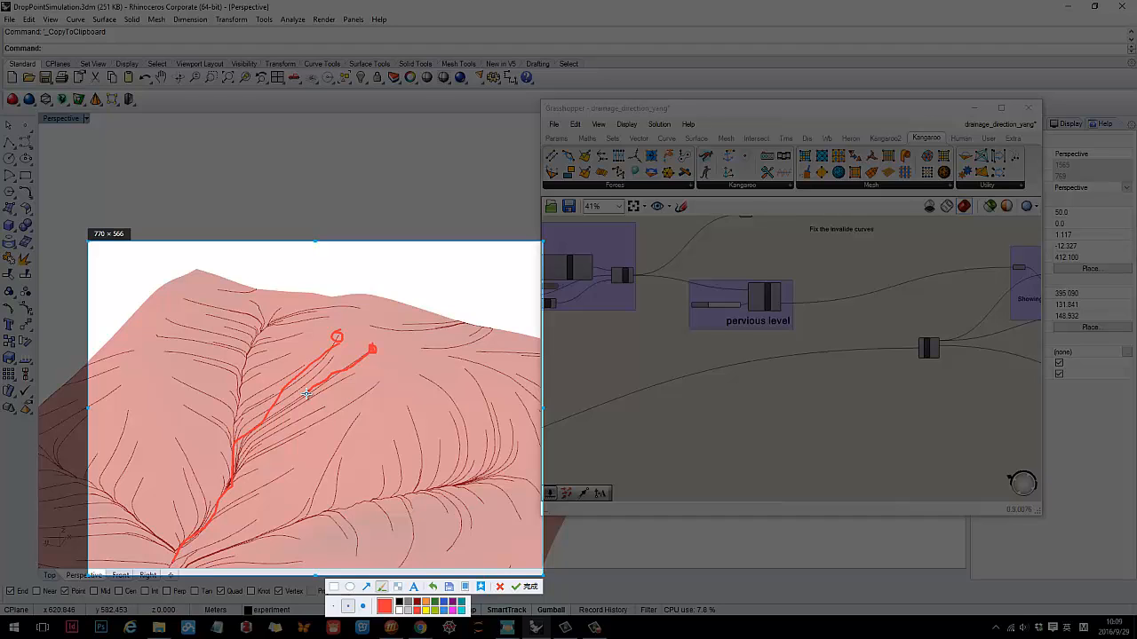
{"action": "mouse_move", "coordinate": [323, 402]}
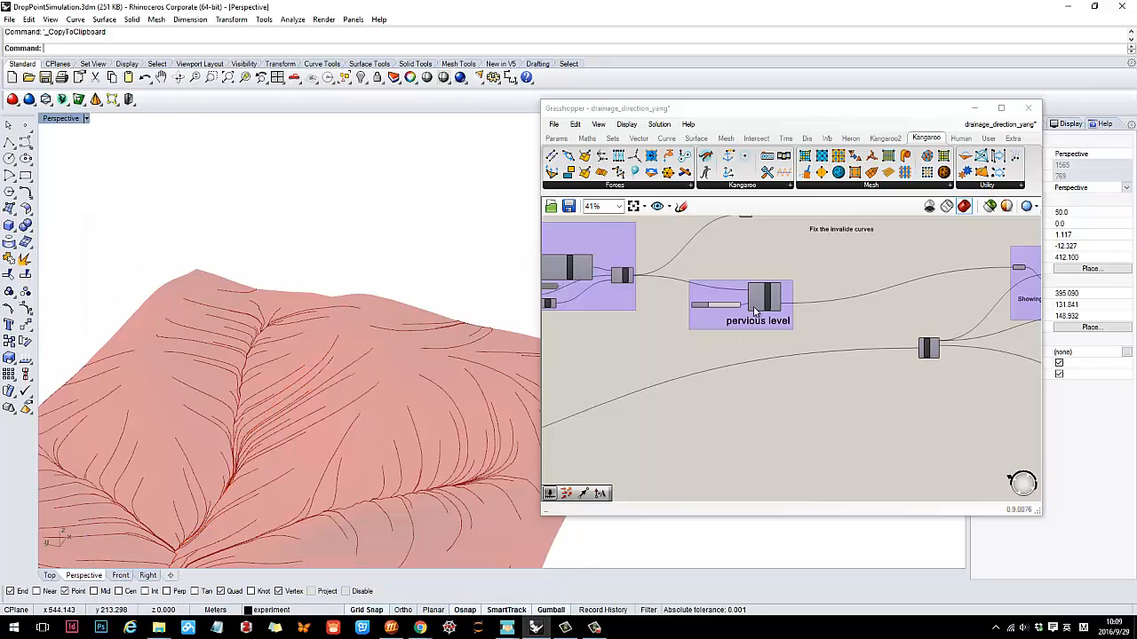
{"action": "scroll", "scroll_direction": "down", "scroll_amount": 3}
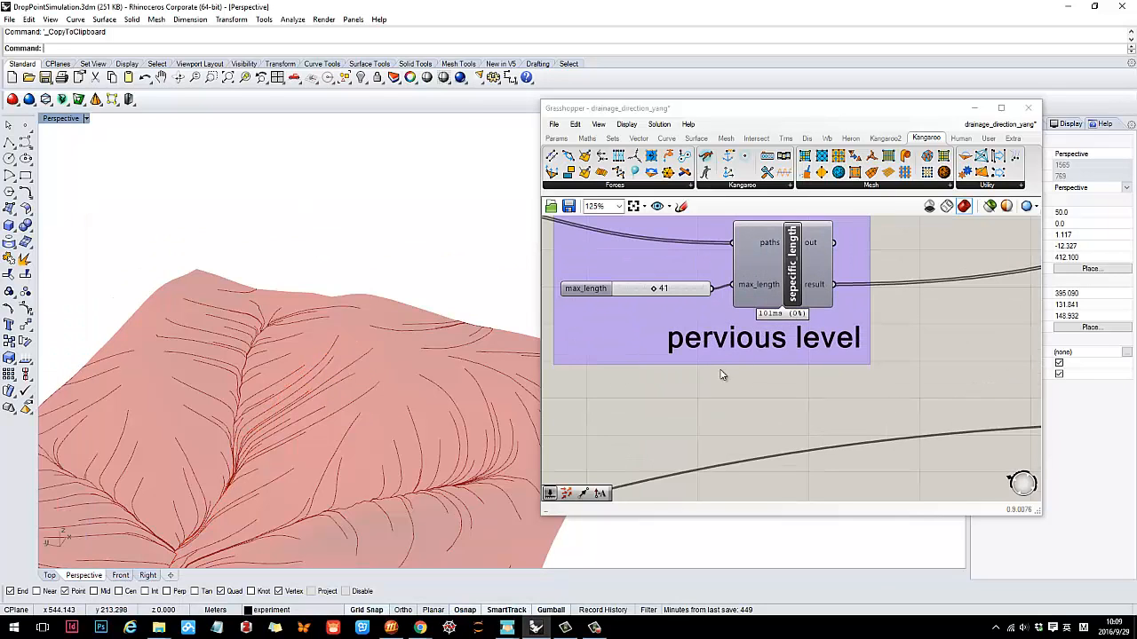
{"action": "scroll", "scroll_direction": "down", "scroll_amount": 3}
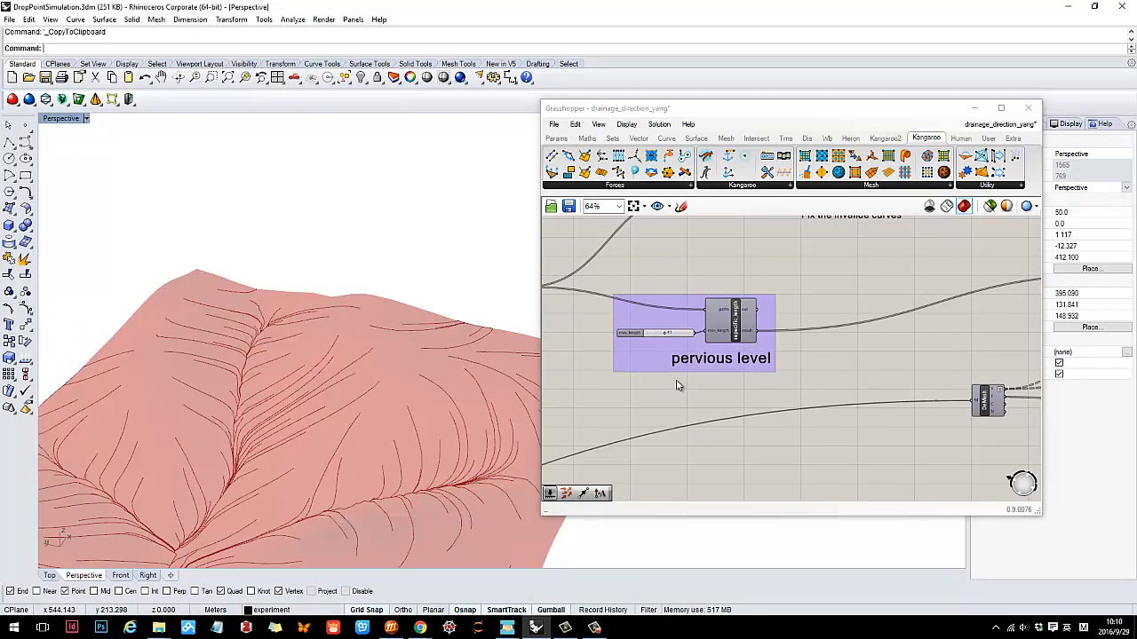
{"action": "right_click", "coordinate": [701, 266]}
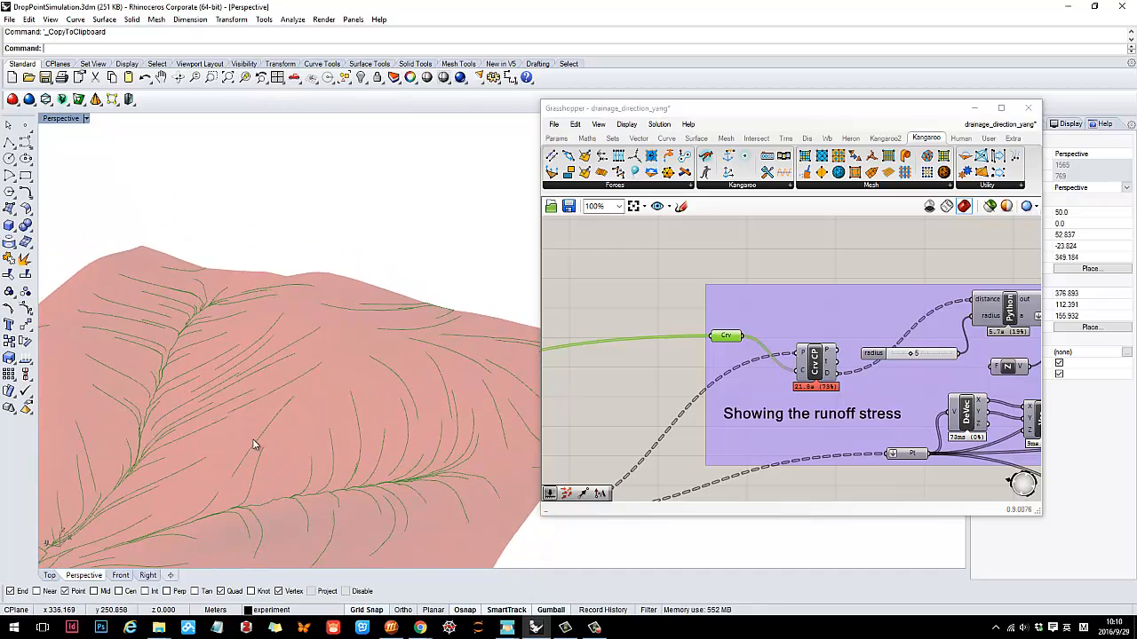
{"action": "mouse_move", "coordinate": [305, 370]}
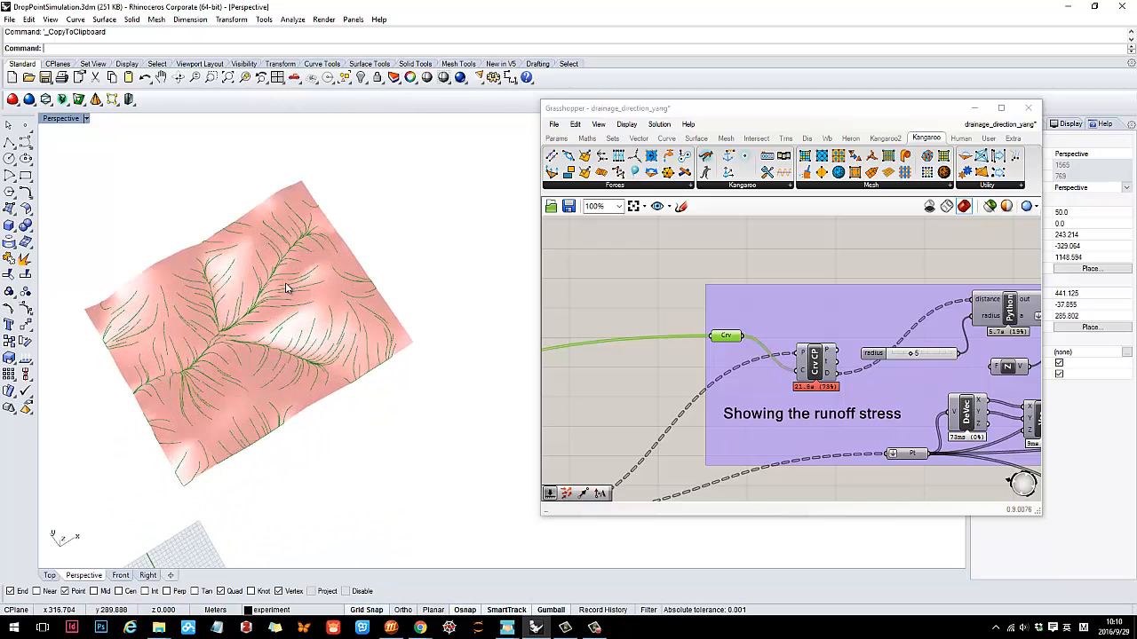
- Pan the canvas to the 'Showing the runoff stress' group with green drainage curves previewed
{"action": "scroll", "scroll_direction": "down", "scroll_amount": 3}
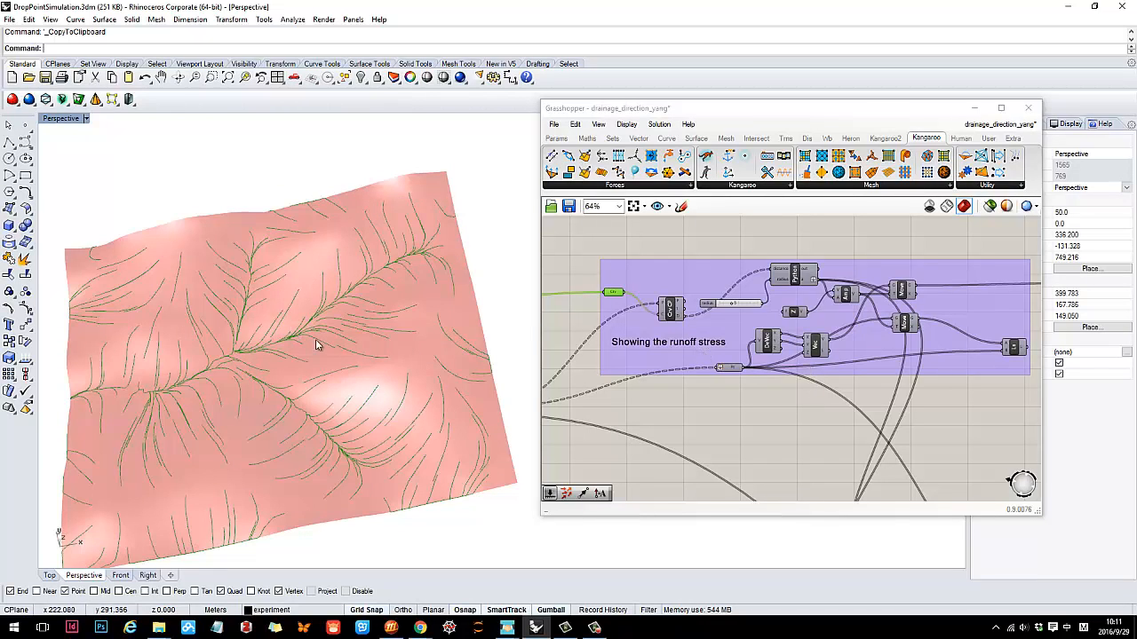
{"action": "mouse_move", "coordinate": [388, 362]}
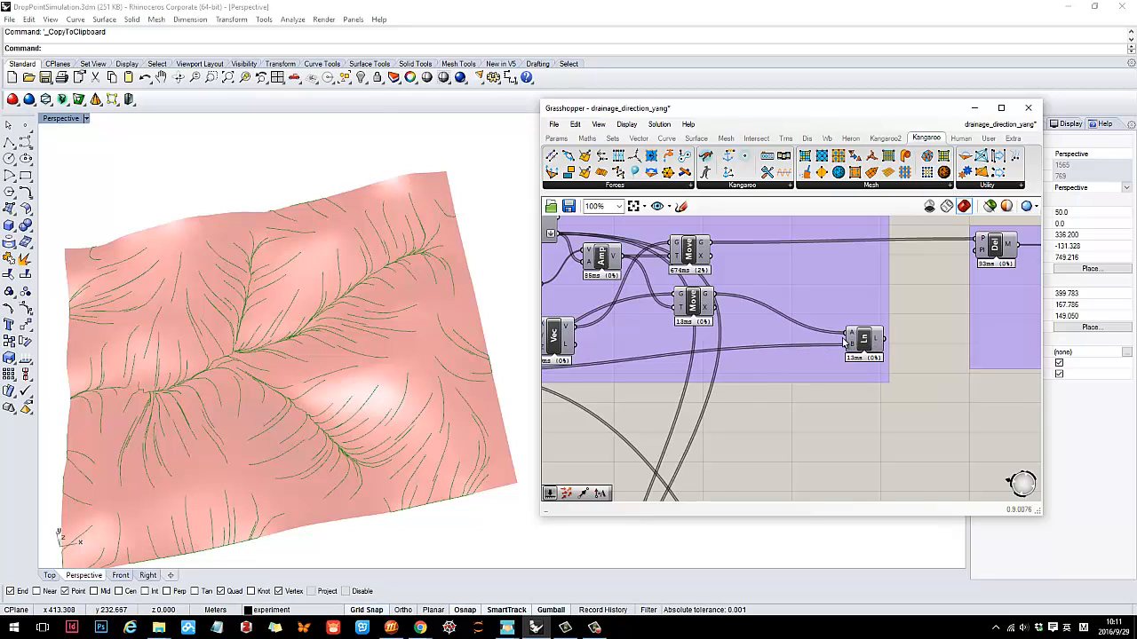
- Enable Preview on the final runoff stress component and inspect the vertical lines along the valleys
{"action": "right_click", "coordinate": [863, 339]}
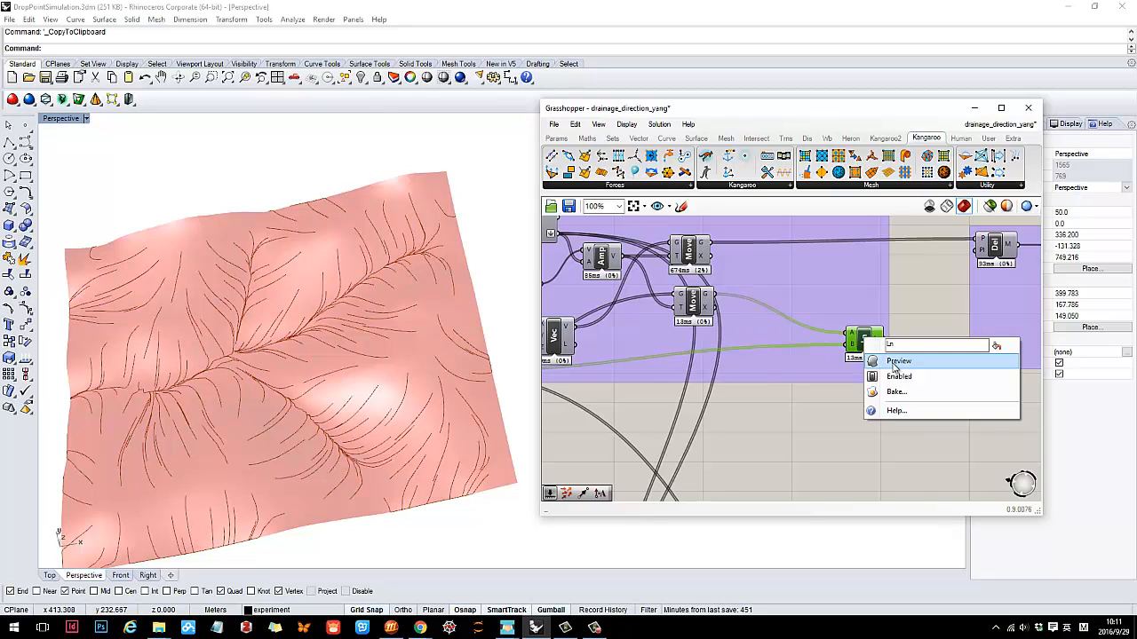
{"action": "left_click", "coordinate": [899, 360]}
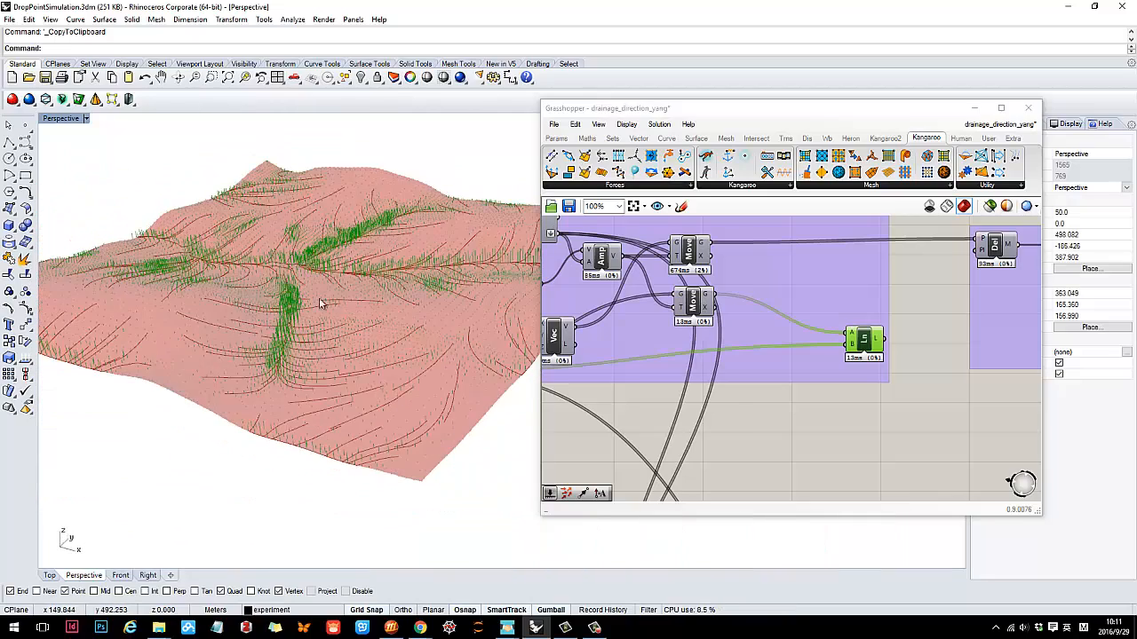
{"action": "left_click_drag", "start_coordinate": [320, 302], "coordinate": [263, 257]}
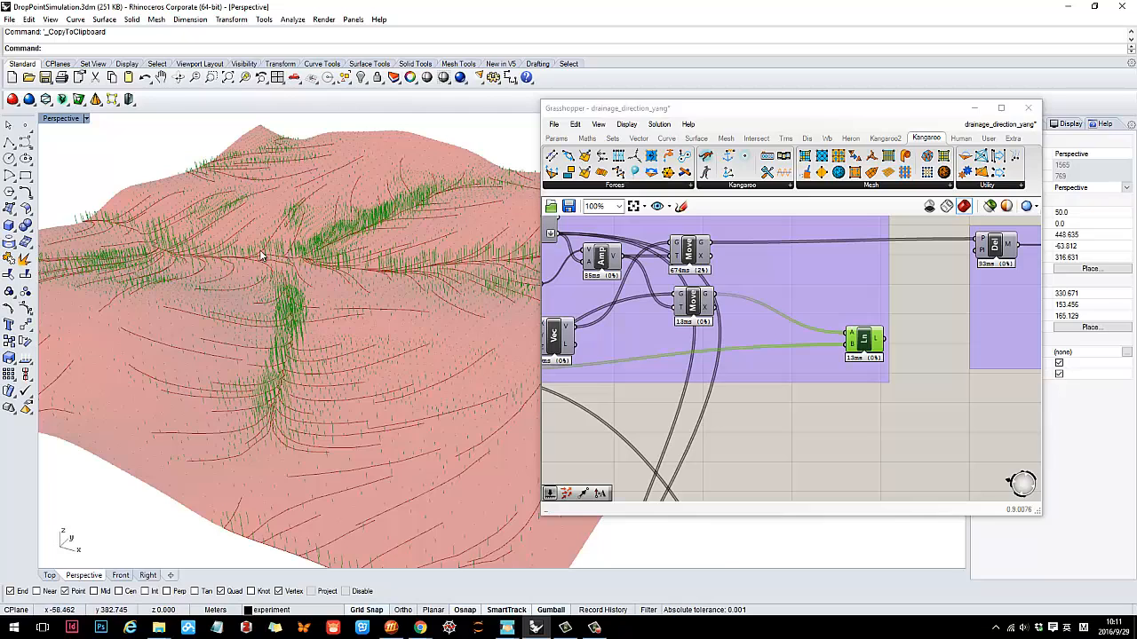
{"action": "mouse_move", "coordinate": [422, 276]}
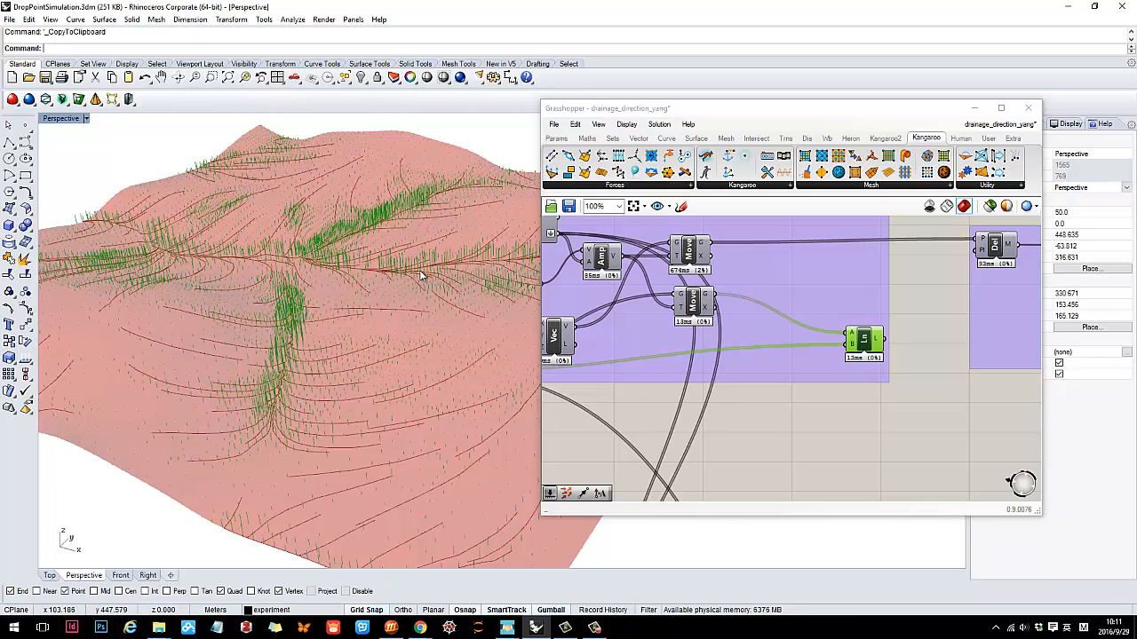
{"action": "left_click_drag", "start_coordinate": [423, 275], "coordinate": [405, 300]}
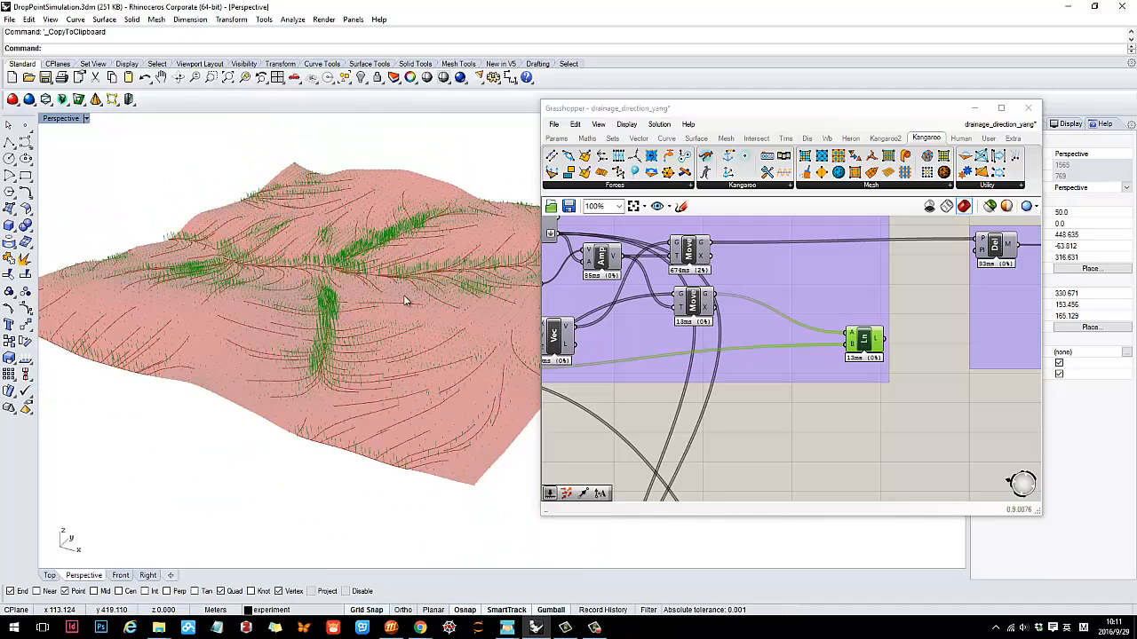
{"action": "right_click", "coordinate": [683, 299]}
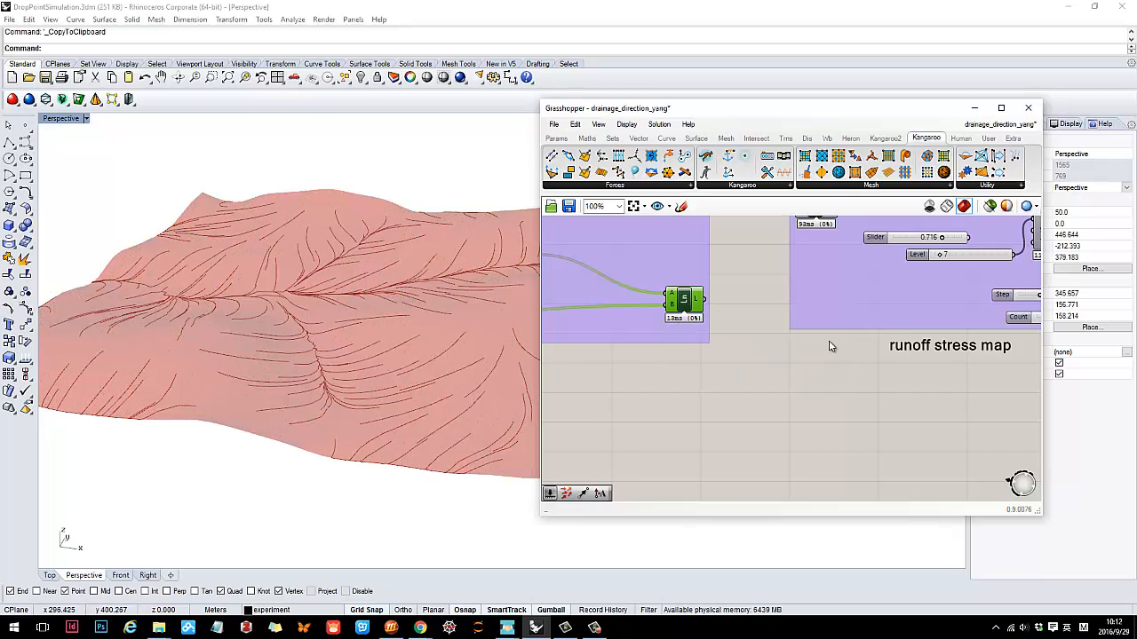
- View the terrain in Top as a contour stress map from the runoff stress map group
{"action": "scroll", "scroll_direction": "down", "scroll_amount": 3}
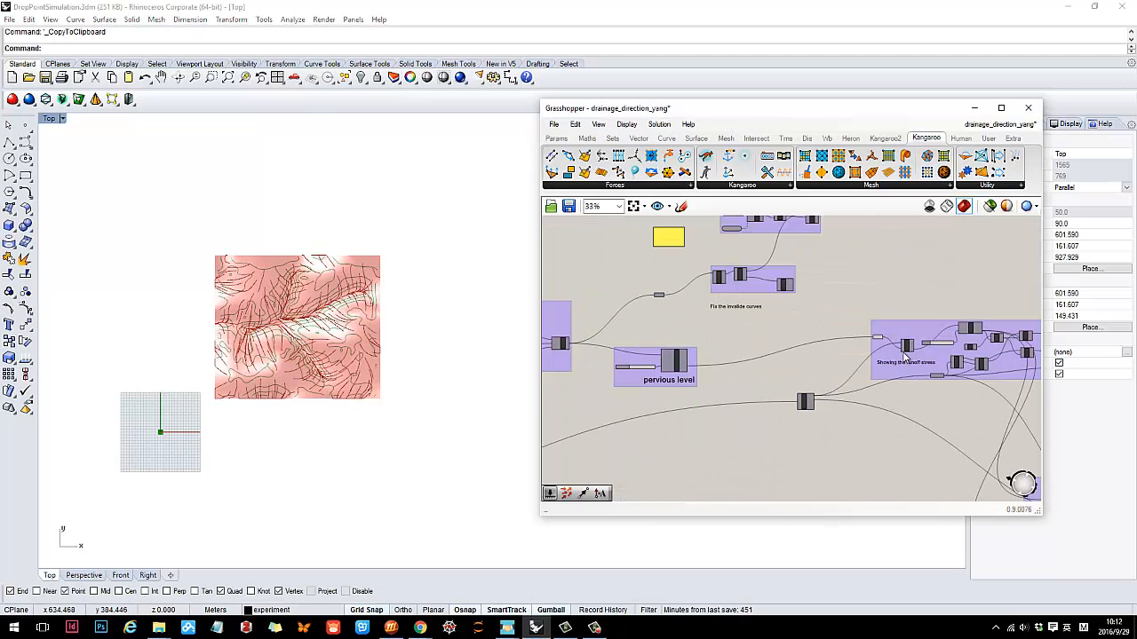
{"action": "right_click", "coordinate": [908, 346]}
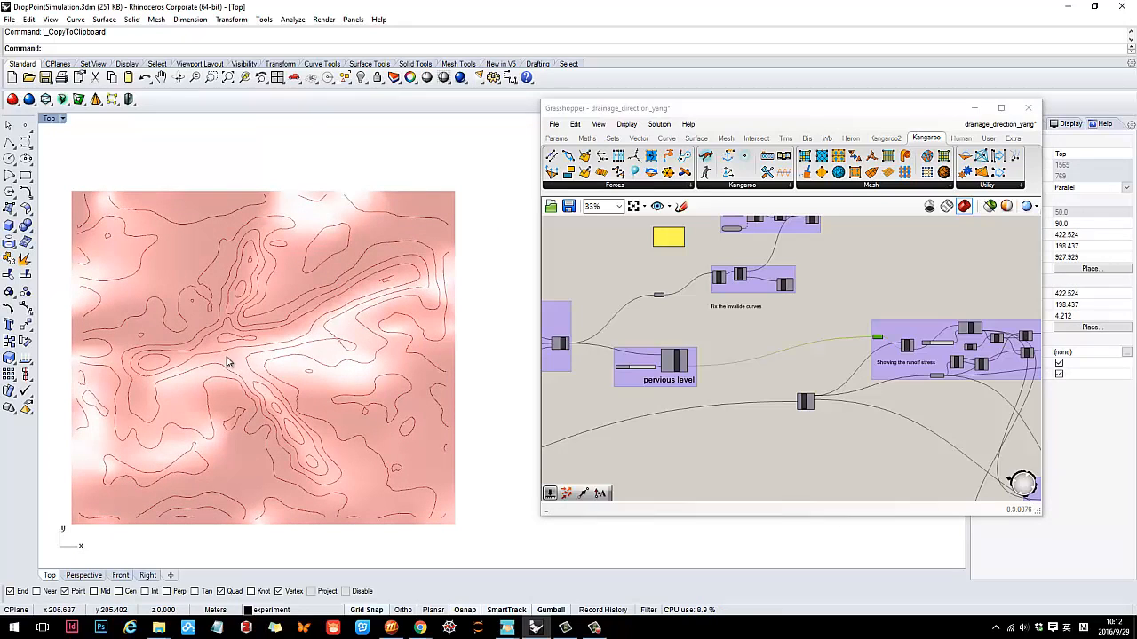
{"action": "mouse_move", "coordinate": [374, 284]}
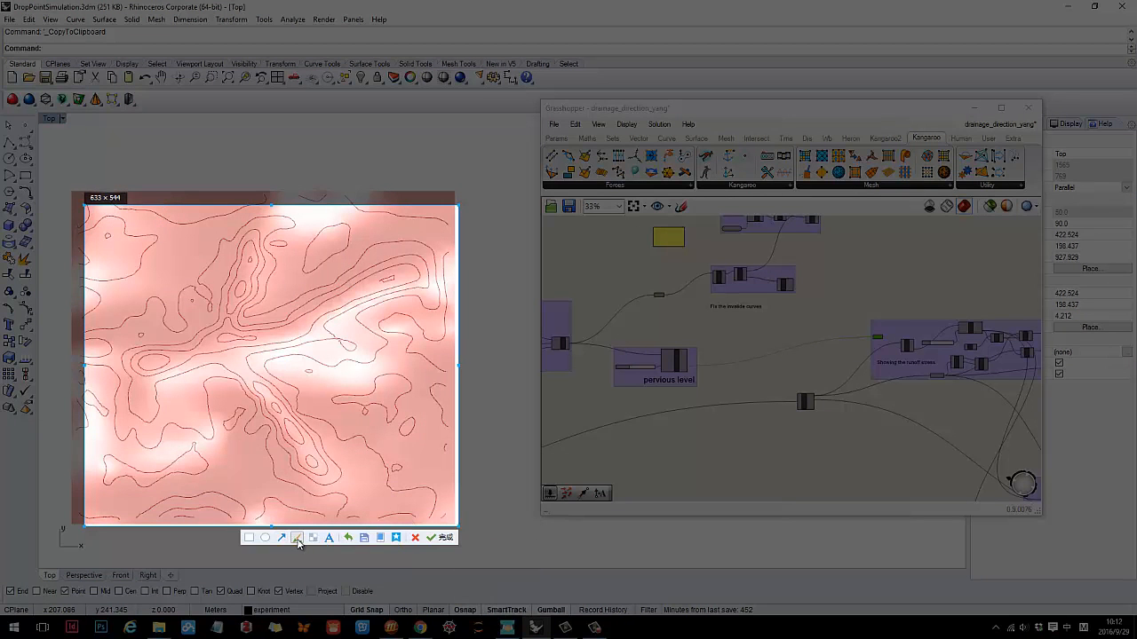
{"action": "left_click", "coordinate": [297, 536]}
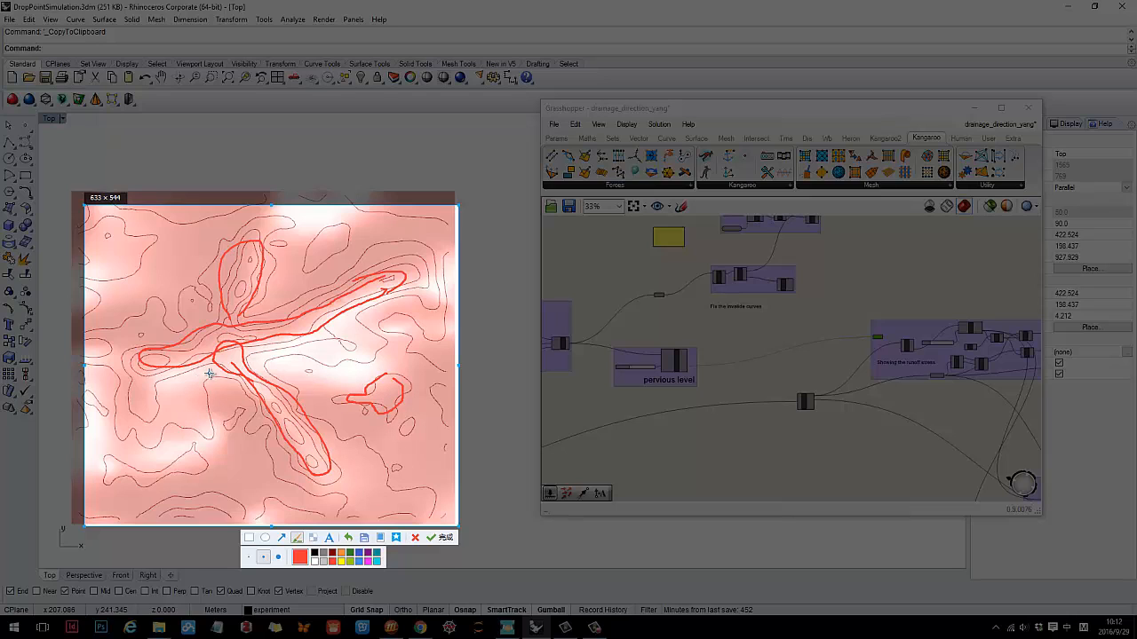
{"action": "mouse_move", "coordinate": [227, 398]}
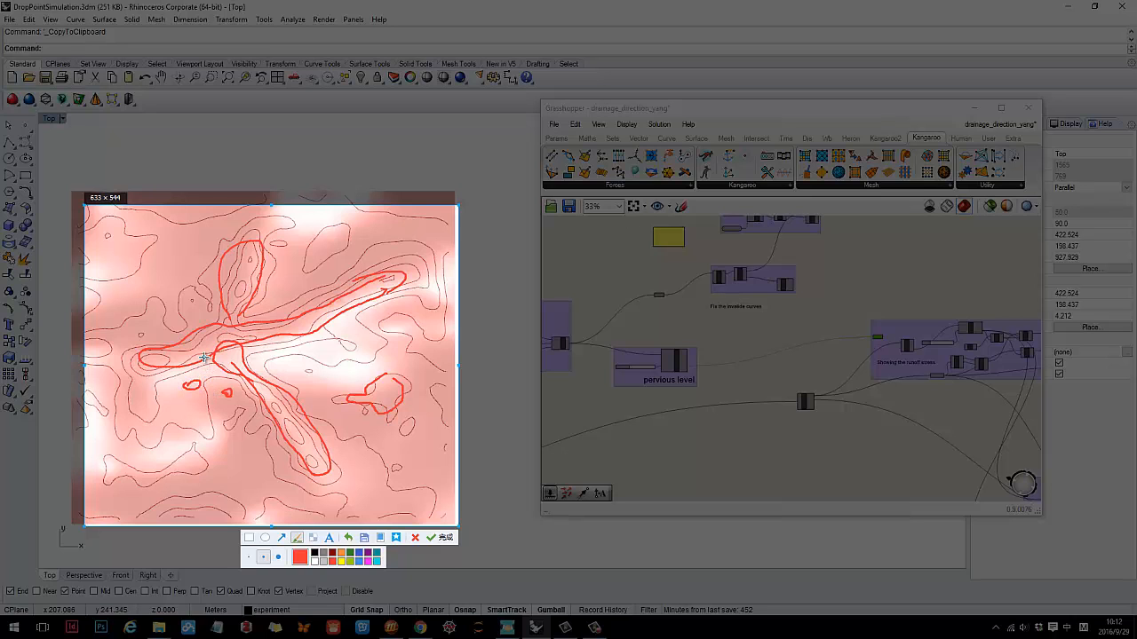
{"action": "mouse_move", "coordinate": [199, 355]}
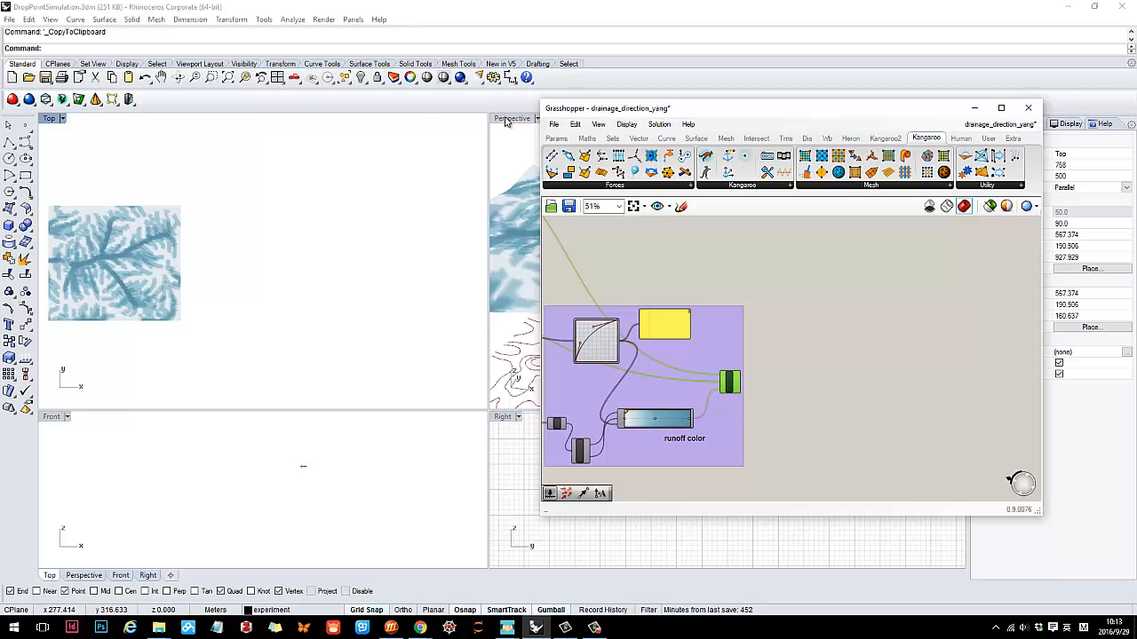
- Maximize the Perspective view, preview the 'runoff color' group and rerun the simulation via the Boolean Toggle
{"action": "double_click", "coordinate": [512, 118]}
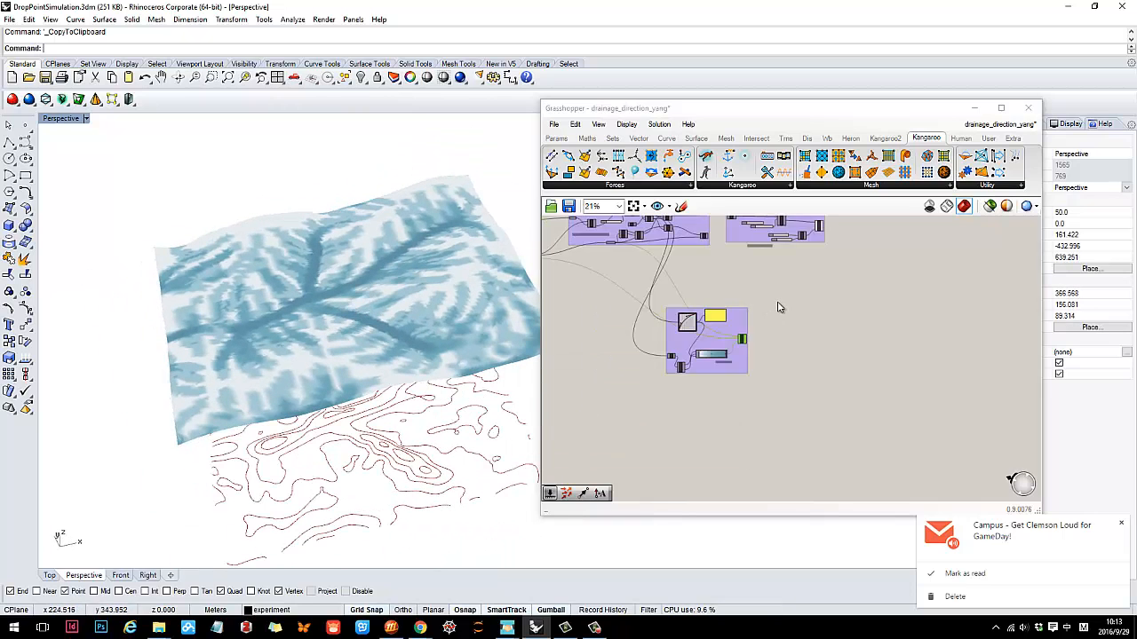
{"action": "scroll", "scroll_direction": "up", "scroll_amount": 3}
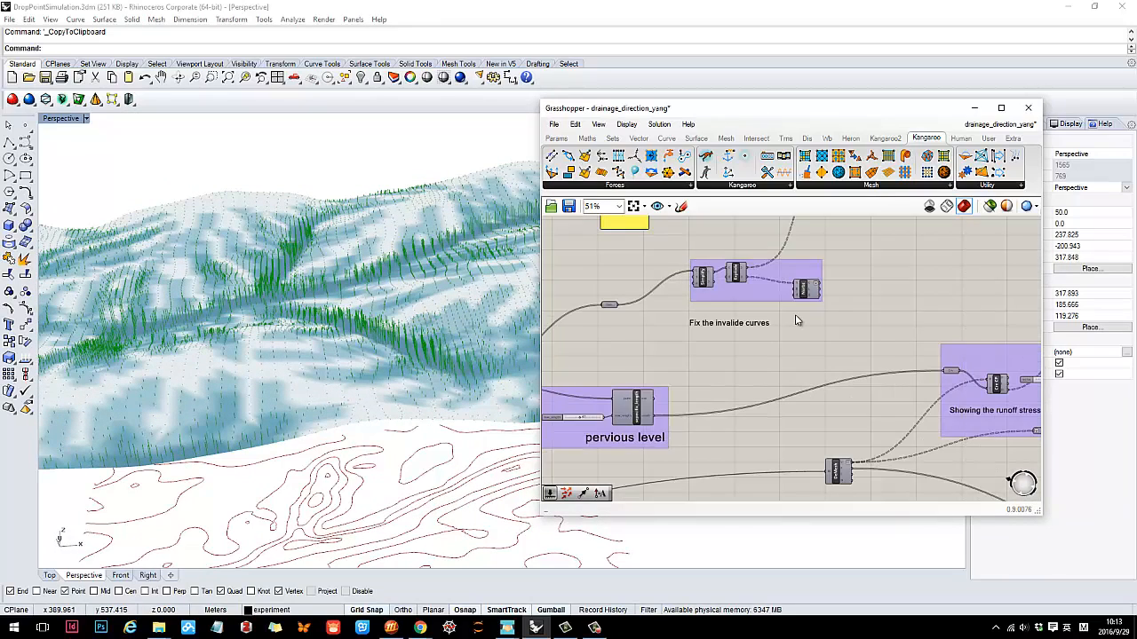
{"action": "scroll", "scroll_direction": "down", "scroll_amount": 3}
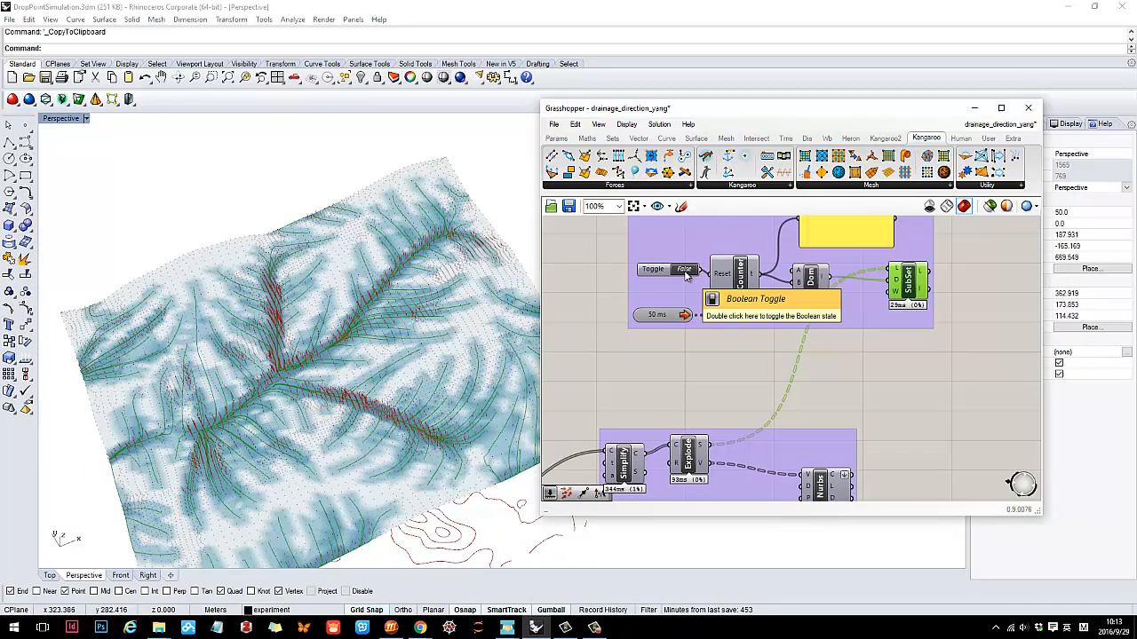
{"action": "left_click", "coordinate": [684, 270]}
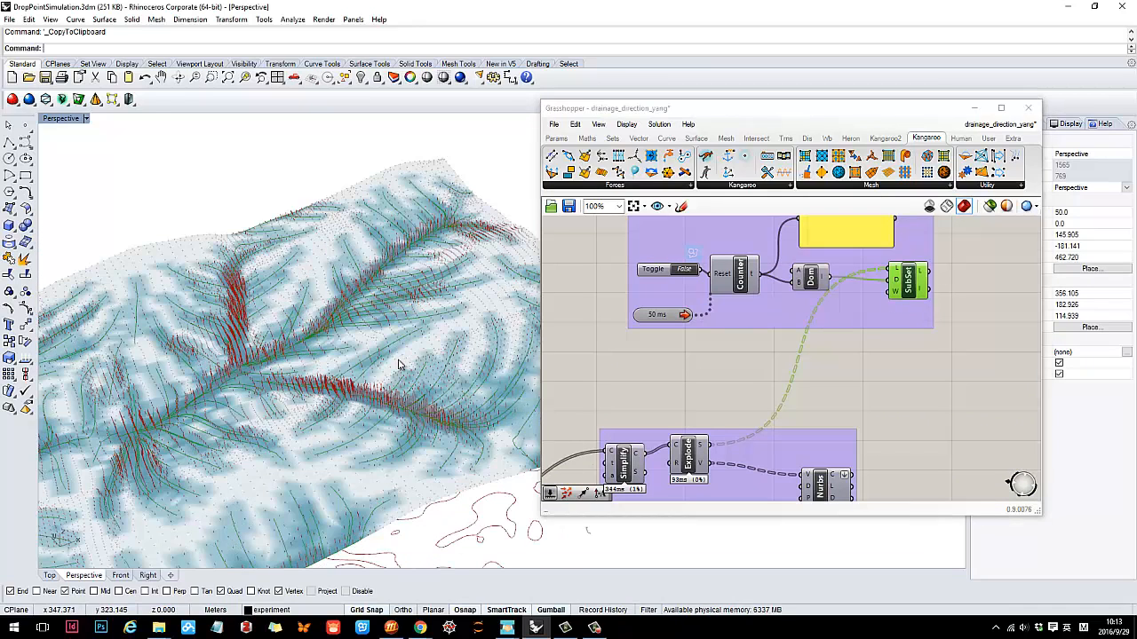